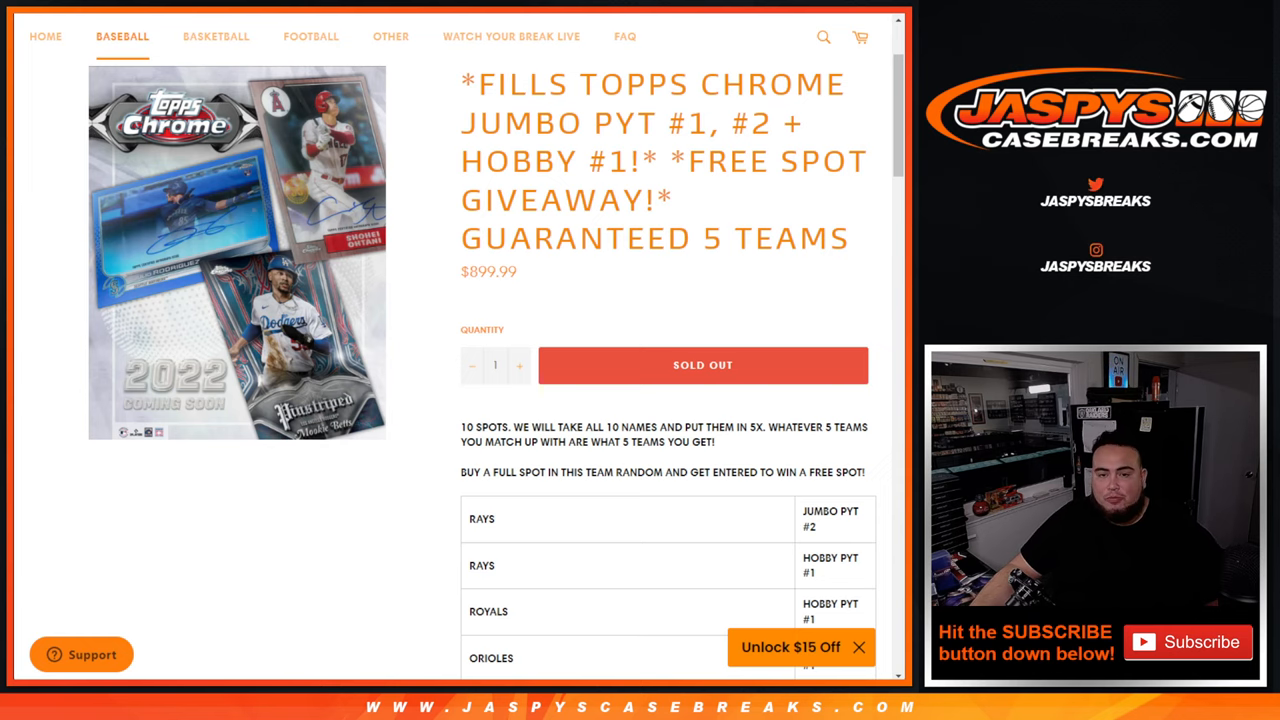
- Roll the two virtual dice on RANDOM.ORG after scrolling through the page
{"action": "scroll", "scroll_direction": "down", "scroll_amount": 3}
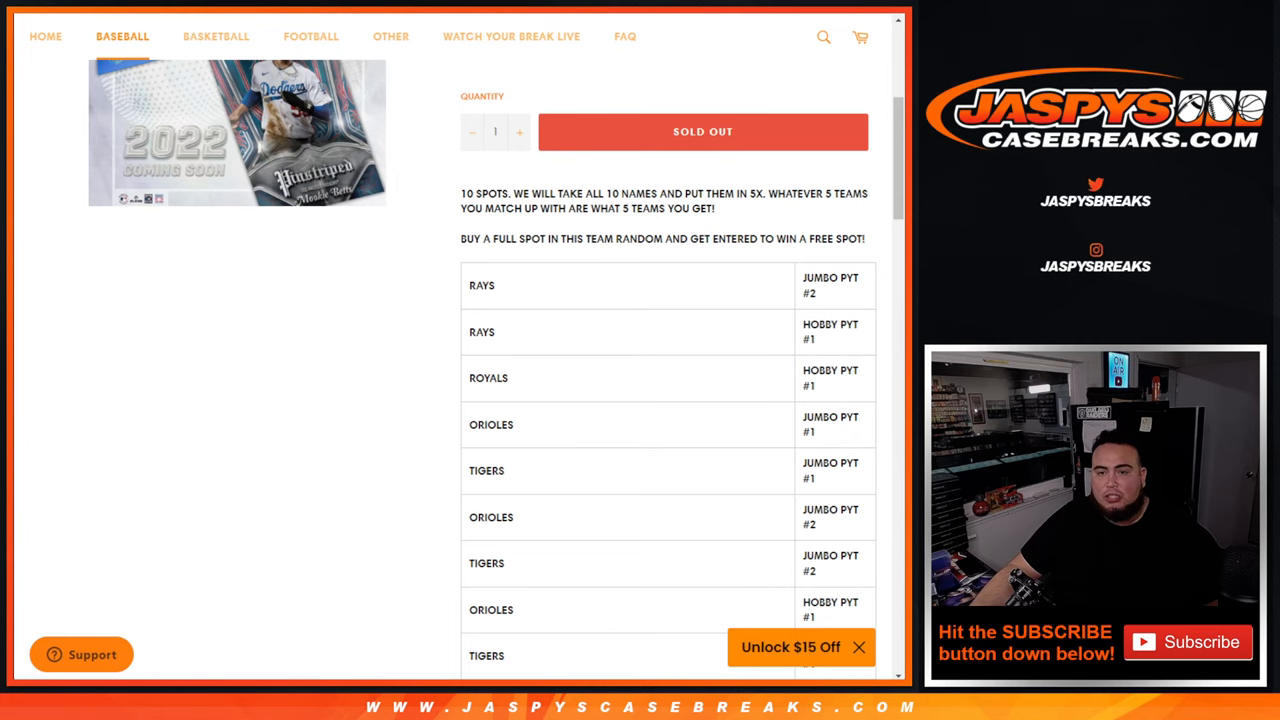
{"action": "scroll", "scroll_direction": "down", "scroll_amount": 3}
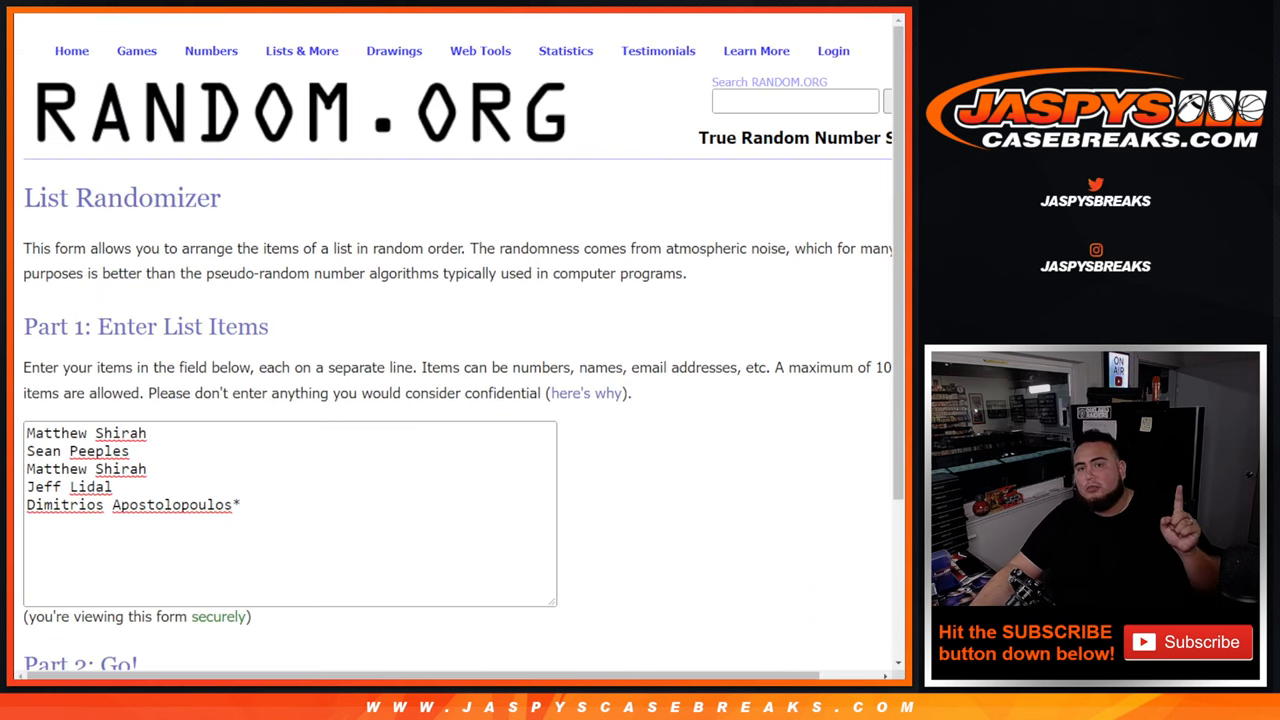
{"action": "scroll", "scroll_direction": "down", "scroll_amount": 3}
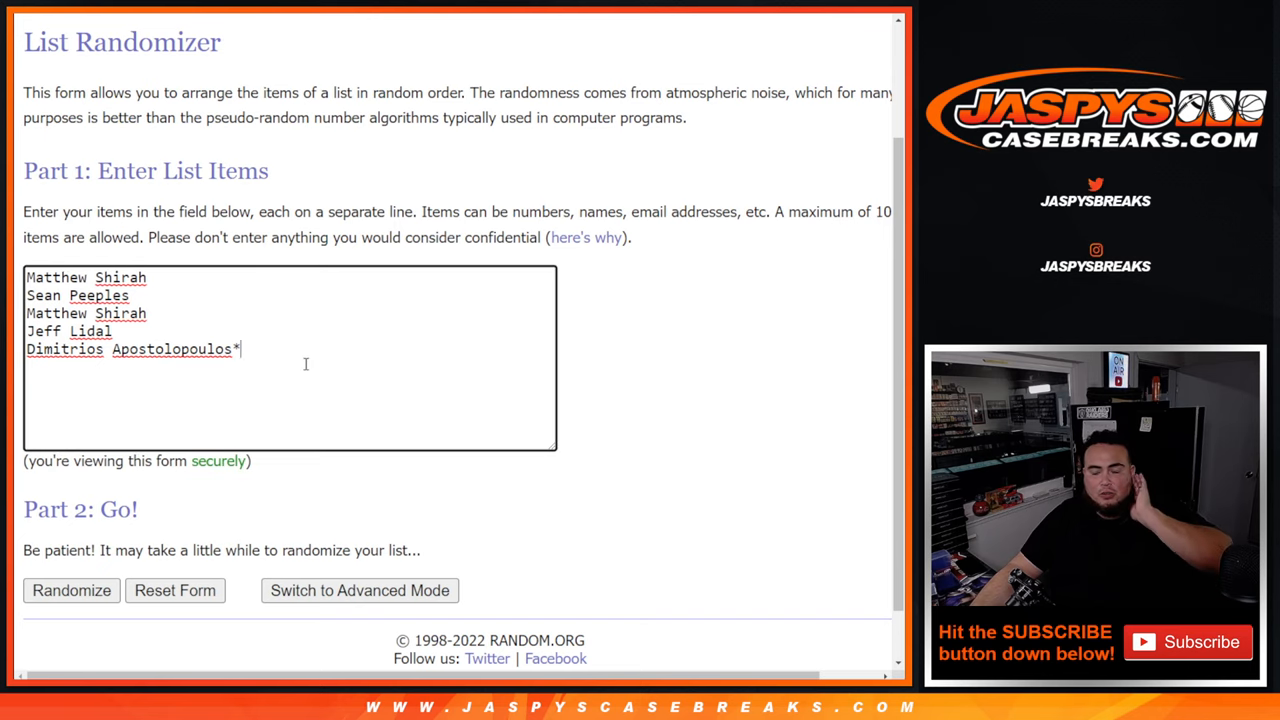
{"action": "mouse_move", "coordinate": [280, 44]}
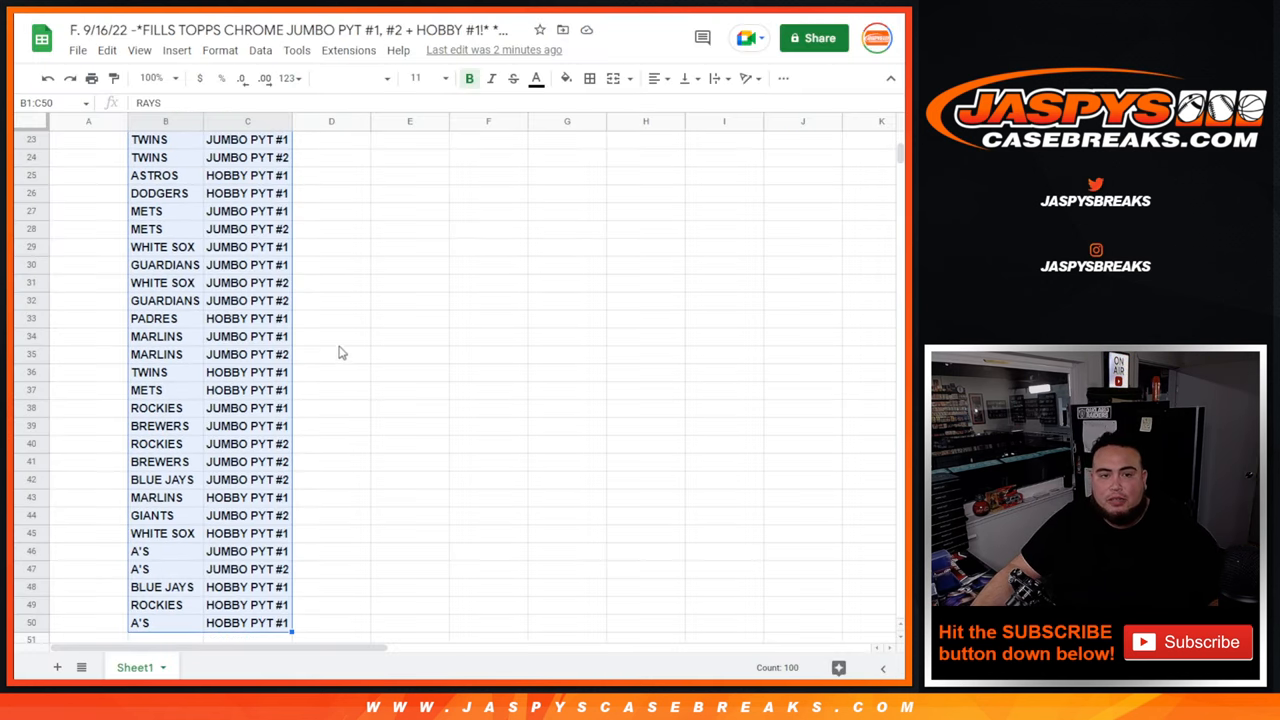
{"action": "scroll", "scroll_direction": "up", "scroll_amount": 3}
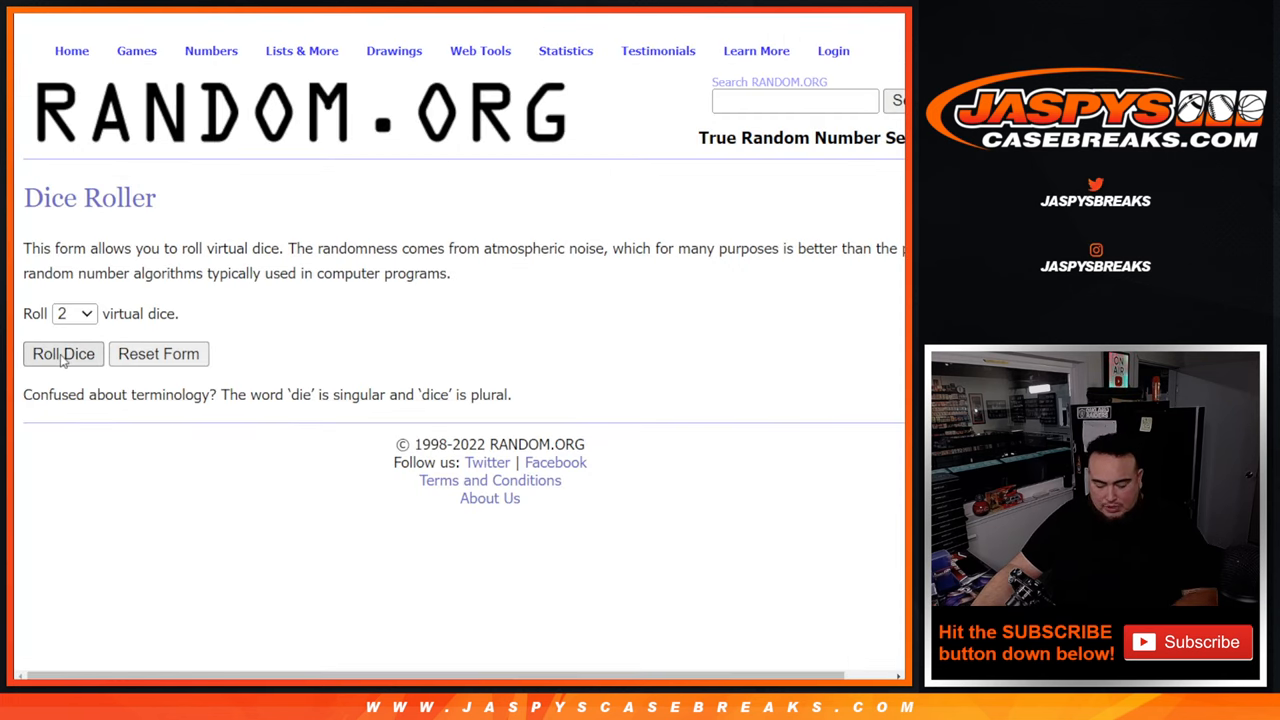
{"action": "left_click", "coordinate": [64, 352]}
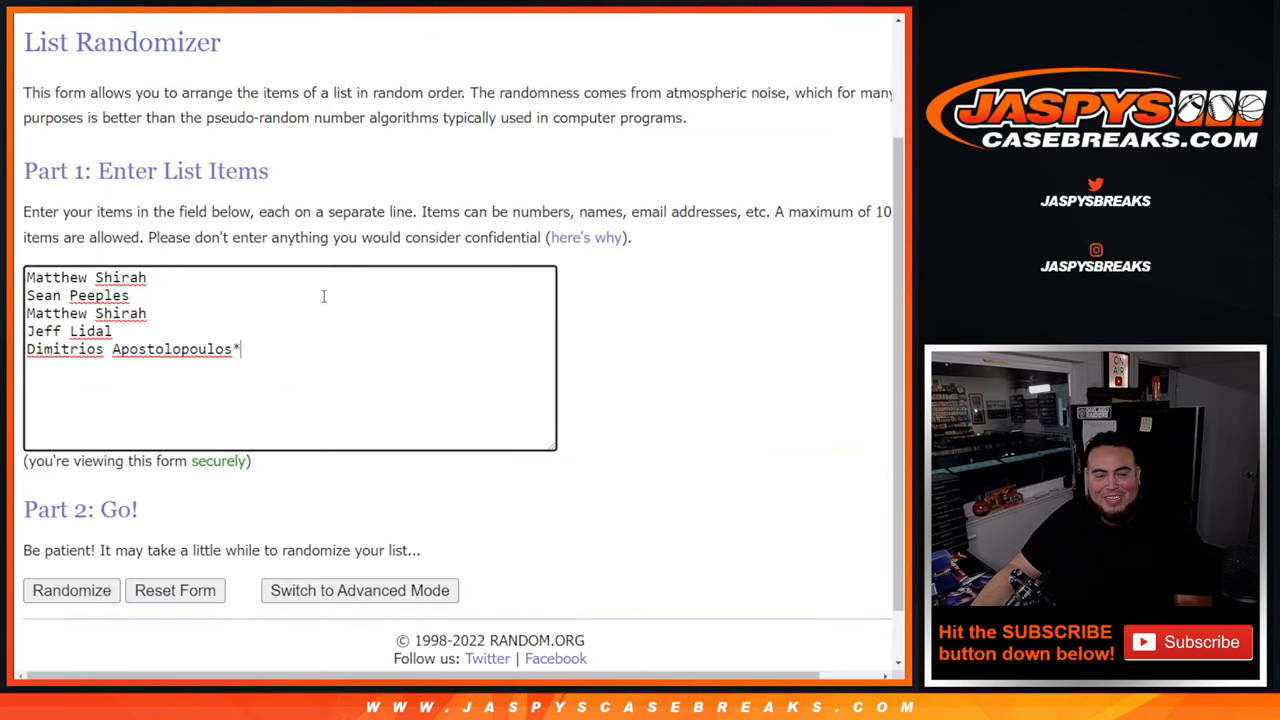
- Shuffle the five entrant names and highlight the '12 times' randomization count
{"action": "scroll", "scroll_direction": "down", "scroll_amount": 3}
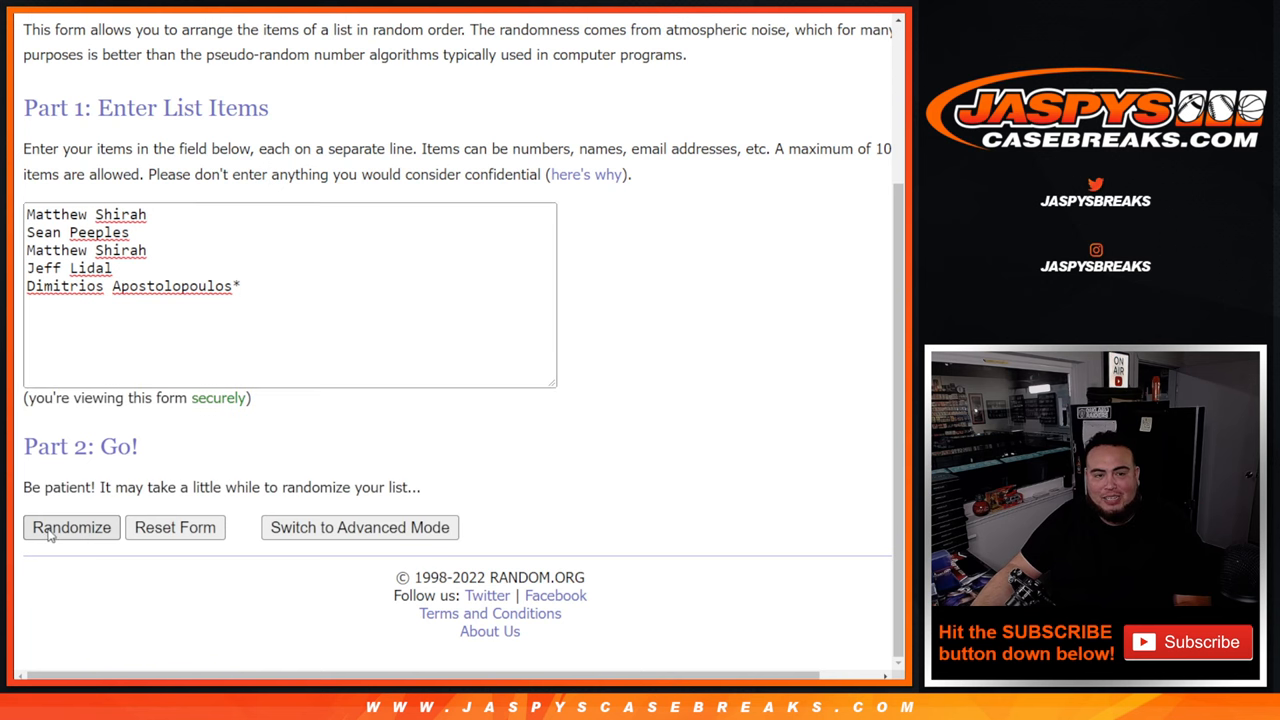
{"action": "left_click", "coordinate": [72, 528]}
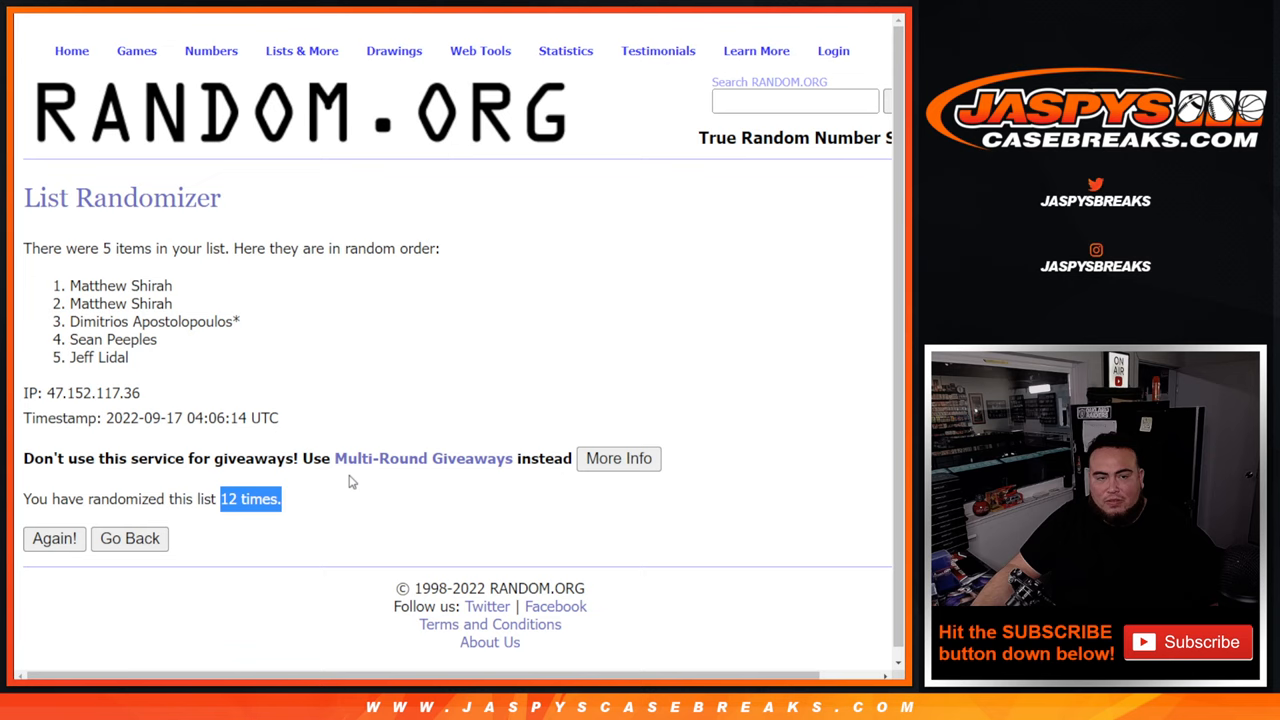
{"action": "double_click", "coordinate": [120, 284]}
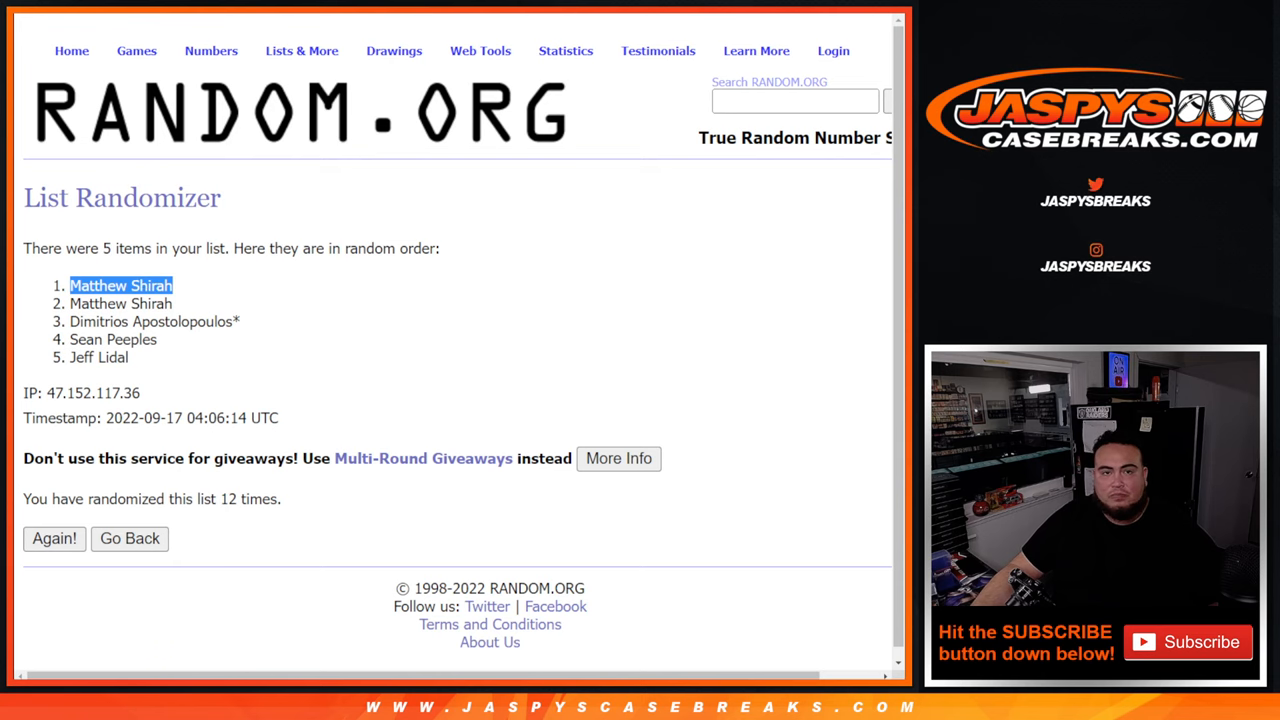
{"action": "left_click", "coordinate": [128, 538]}
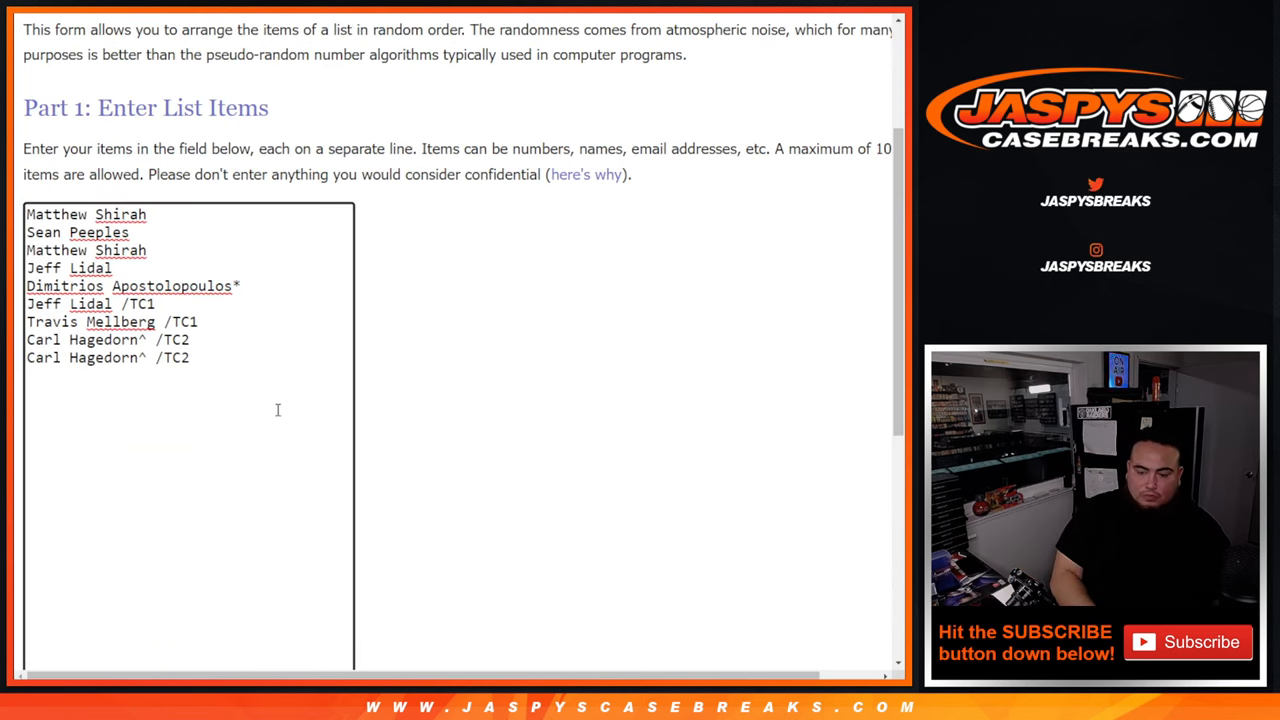
{"action": "type", "text": "Matthew Shirah"}
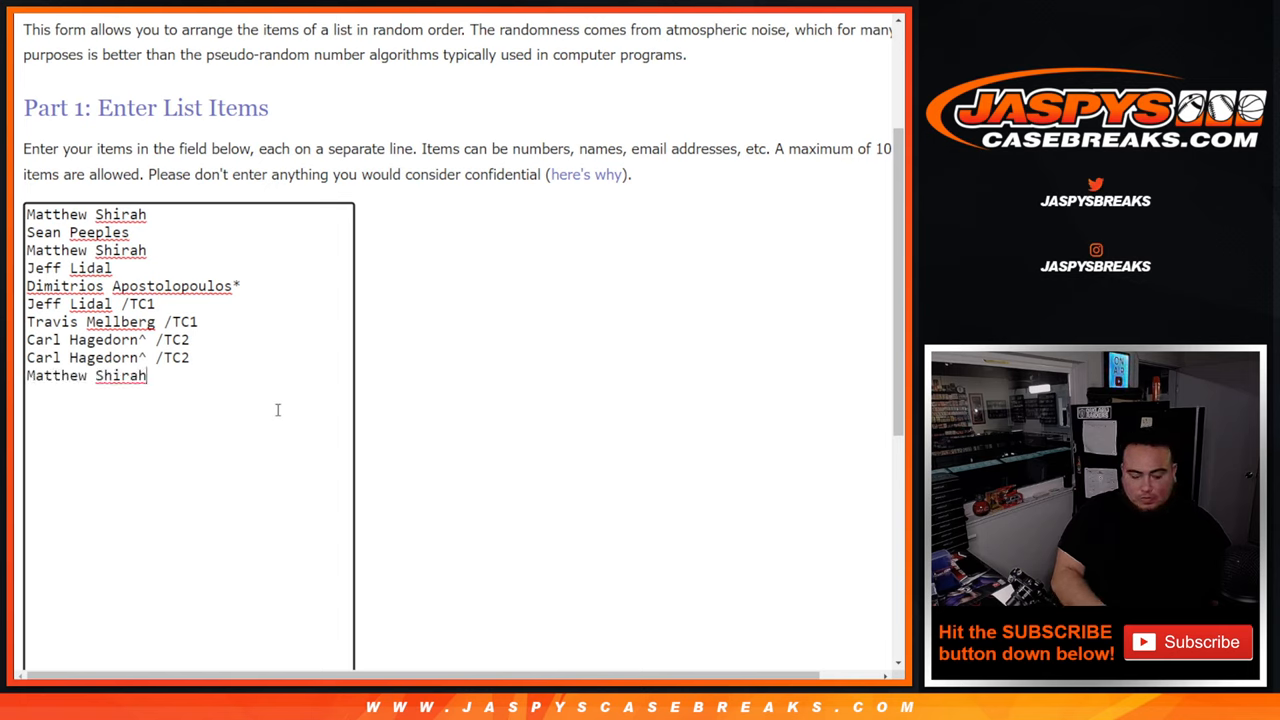
{"action": "type", "text": "++"}
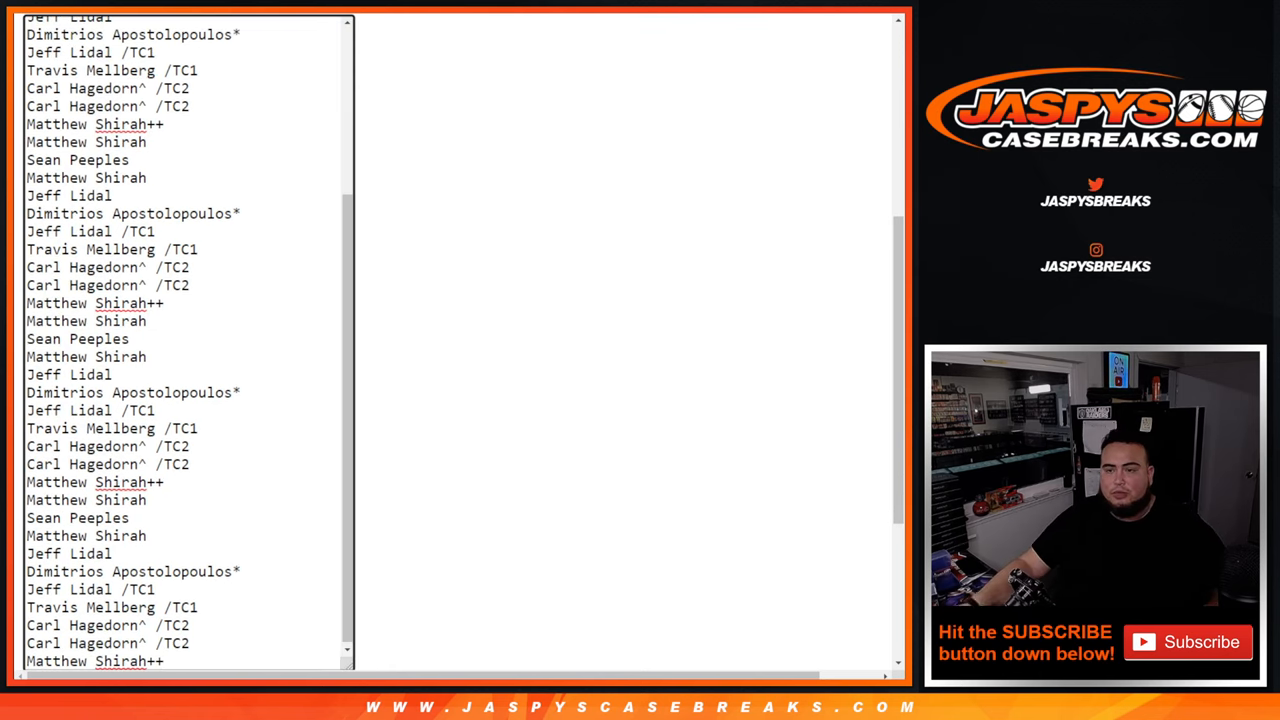
{"action": "scroll", "scroll_direction": "up", "scroll_amount": 3}
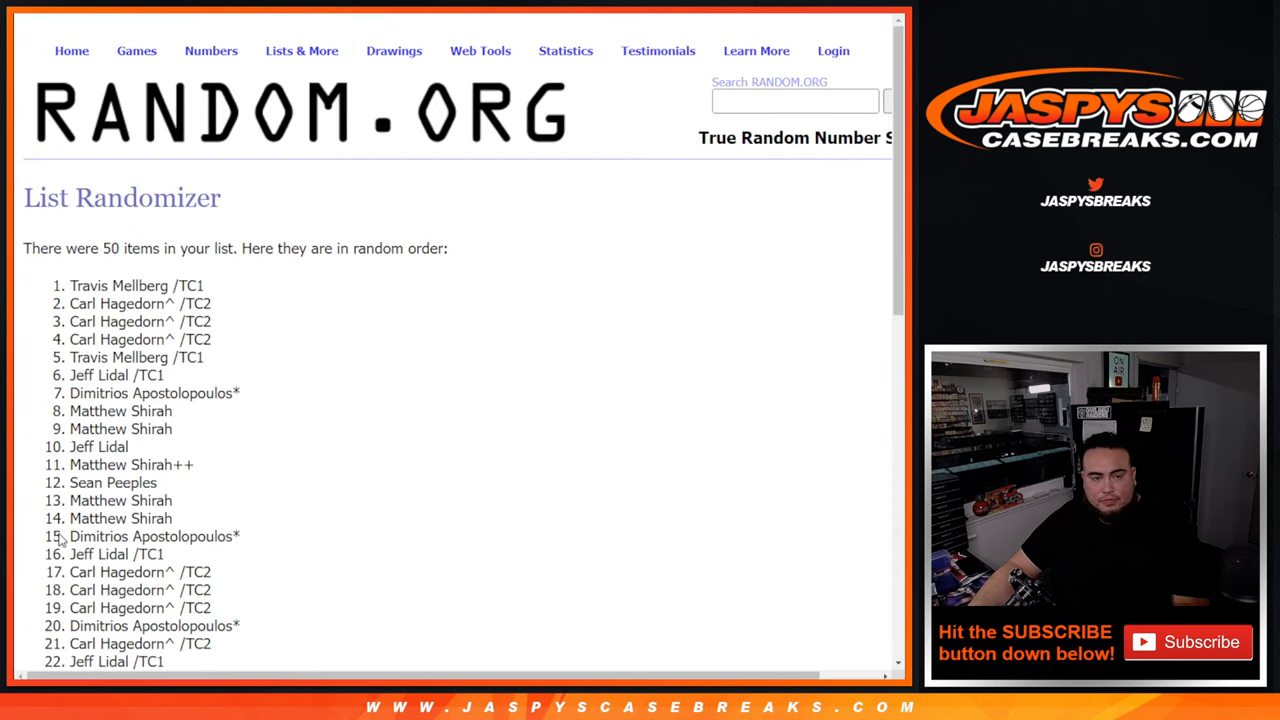
- Shuffle the 50-name list once more to reach 12 randomizations
{"action": "scroll", "scroll_direction": "down", "scroll_amount": 3}
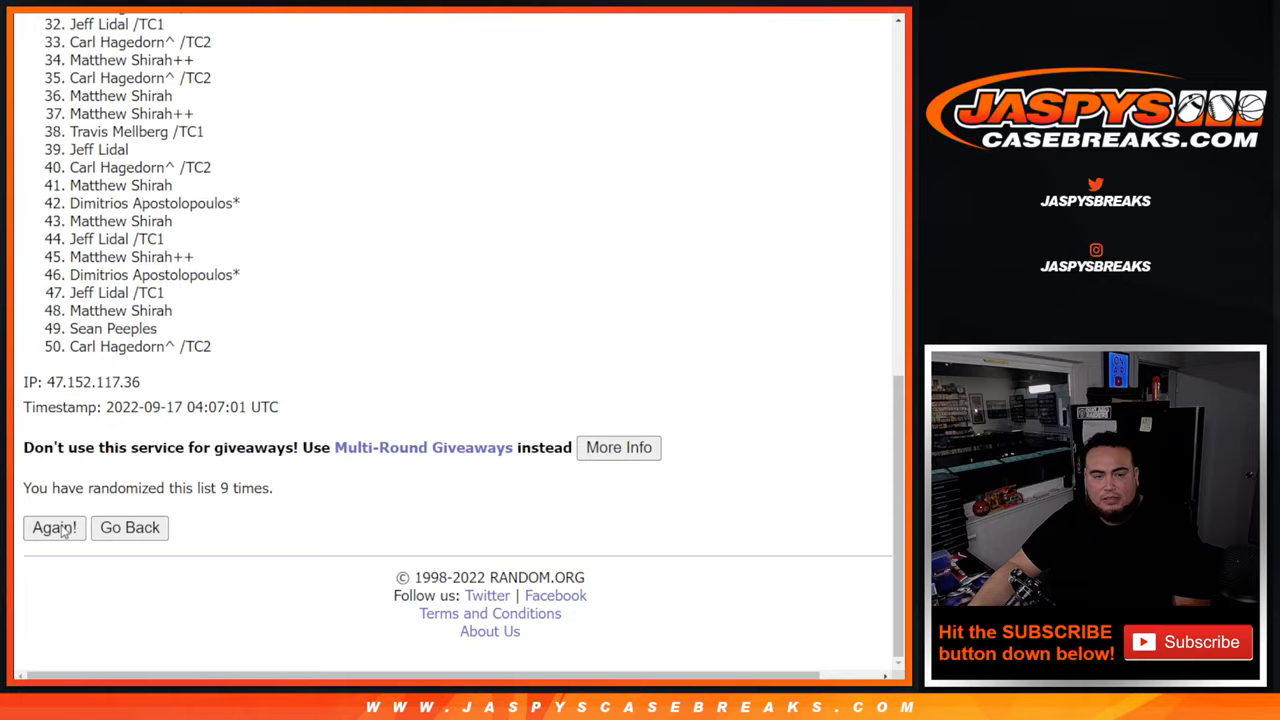
{"action": "left_click", "coordinate": [54, 528]}
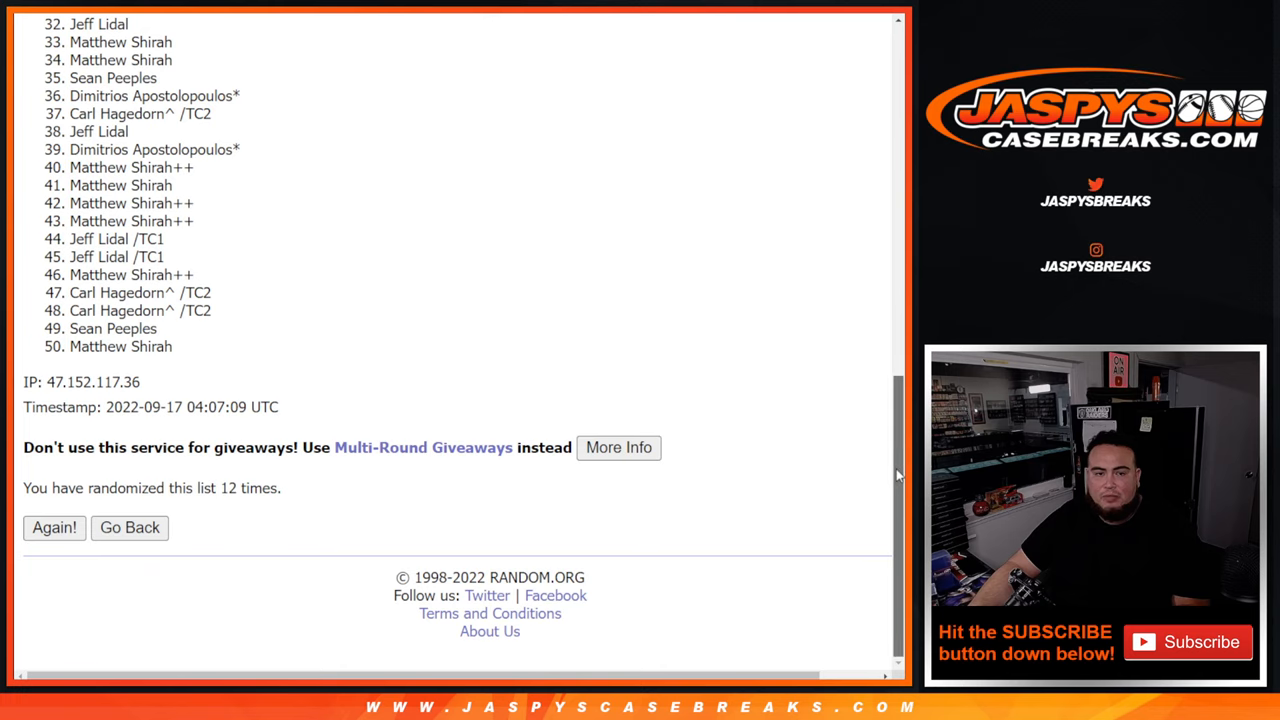
- Scroll back to the top of the result and begin selecting the shuffled names
{"action": "scroll", "scroll_direction": "up", "scroll_amount": 3}
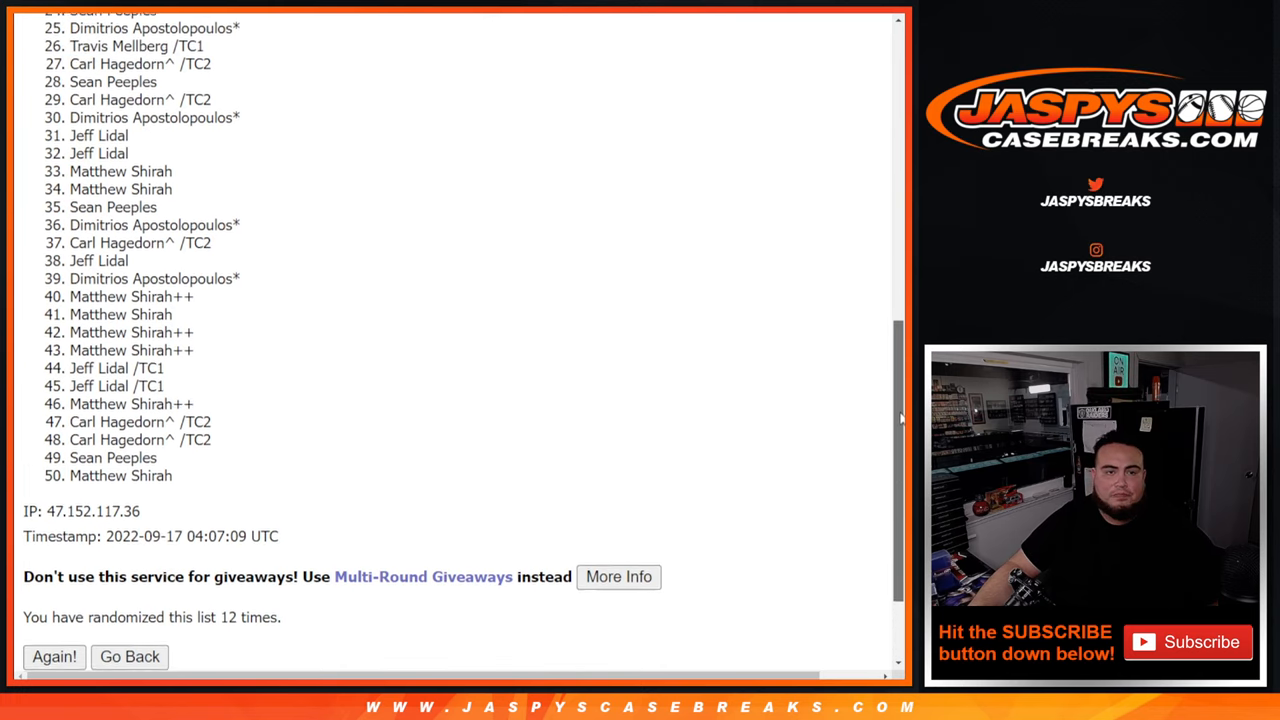
{"action": "scroll", "scroll_direction": "up", "scroll_amount": 3}
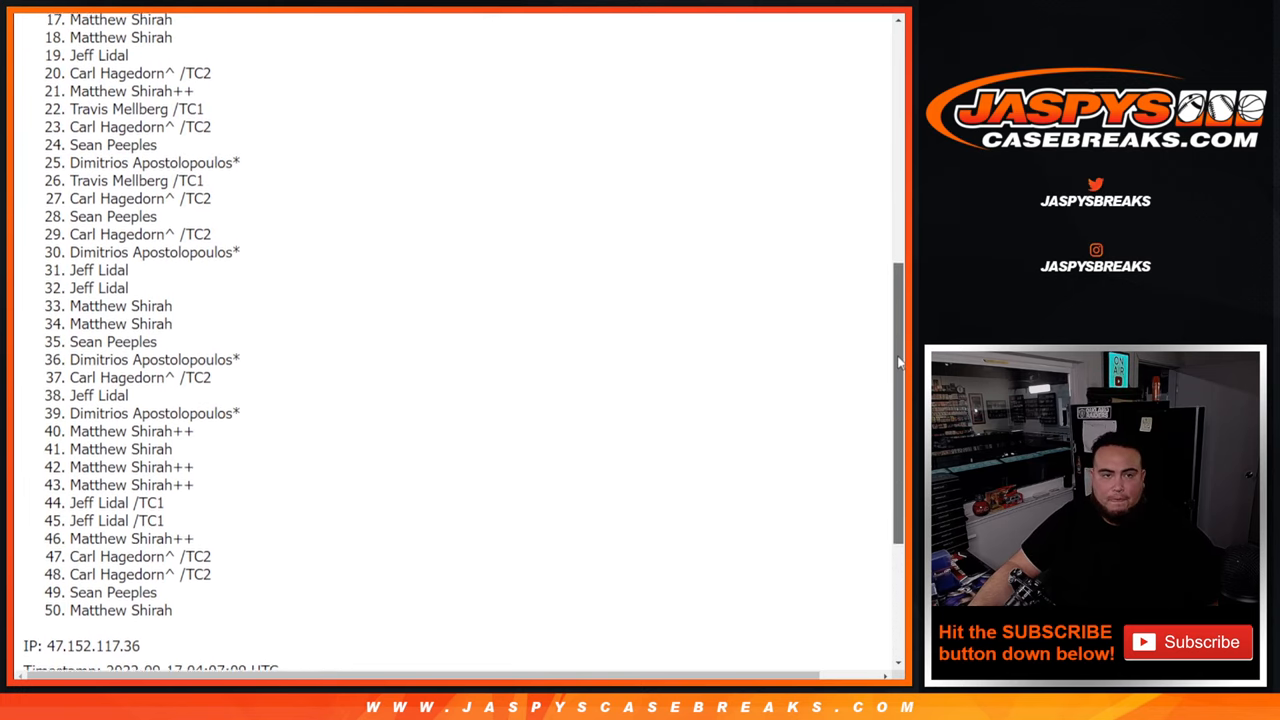
{"action": "scroll", "scroll_direction": "up", "scroll_amount": 3}
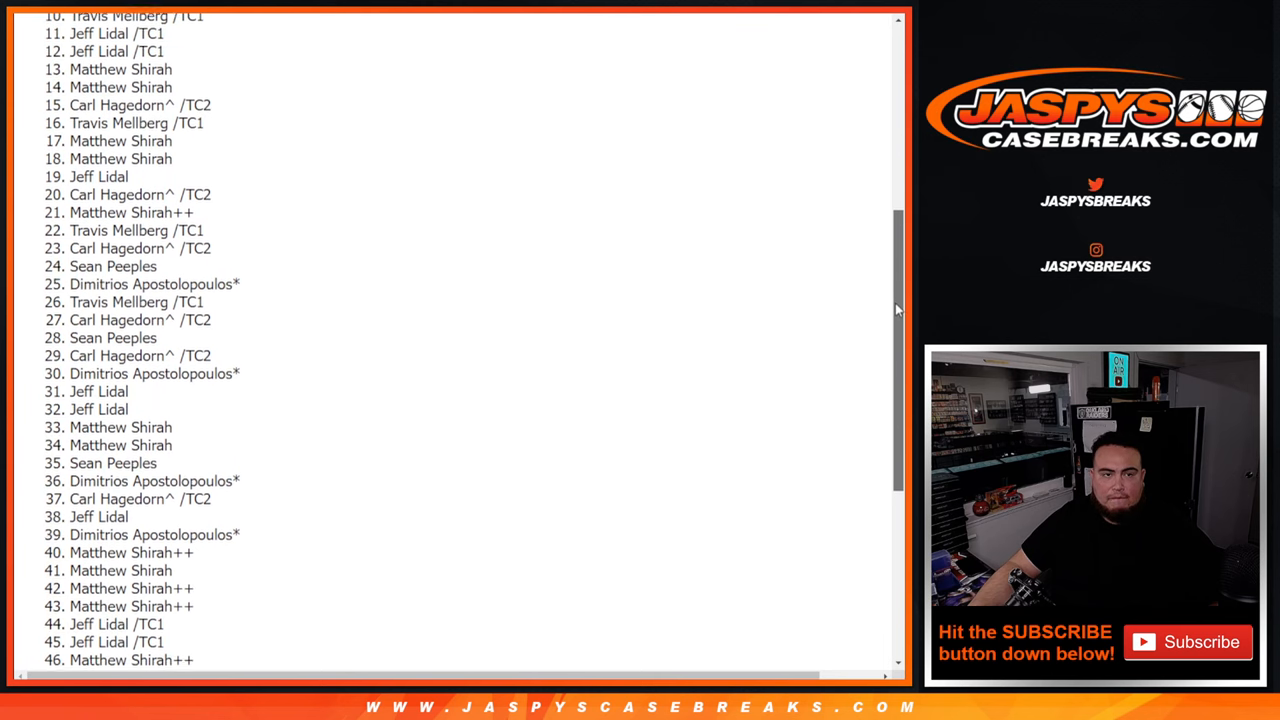
{"action": "scroll", "scroll_direction": "up", "scroll_amount": 3}
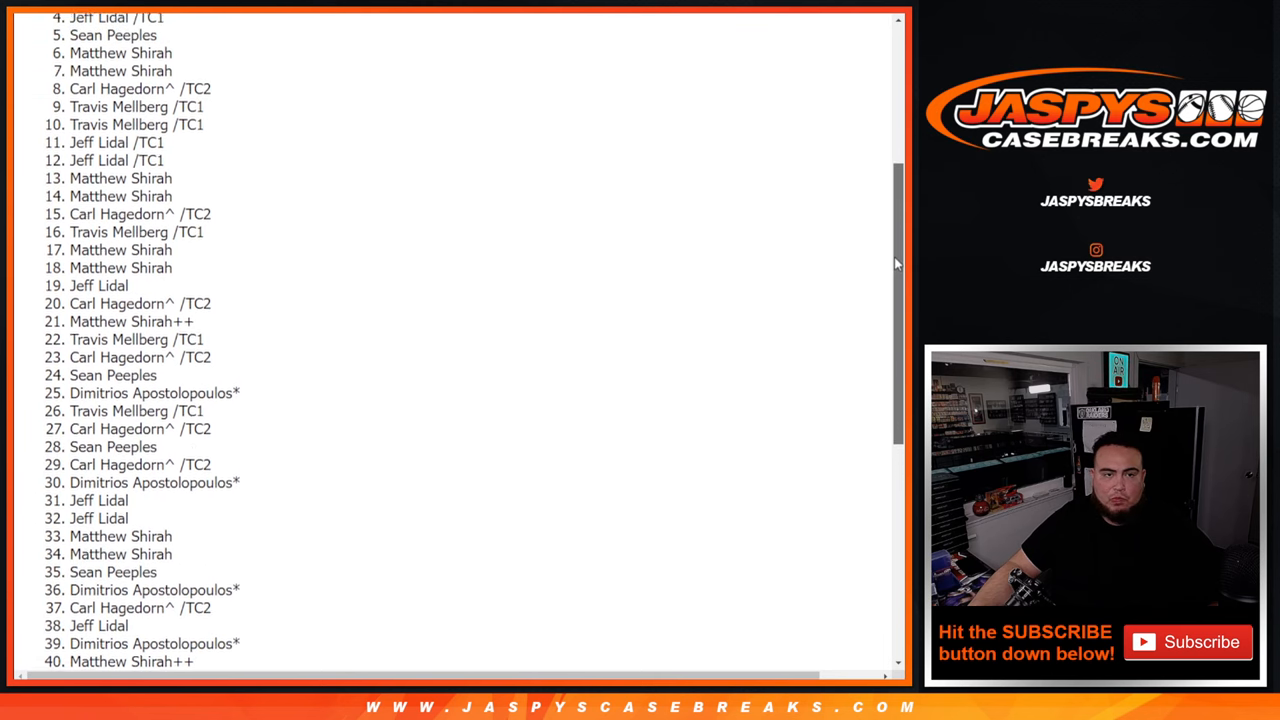
{"action": "scroll", "scroll_direction": "up", "scroll_amount": 3}
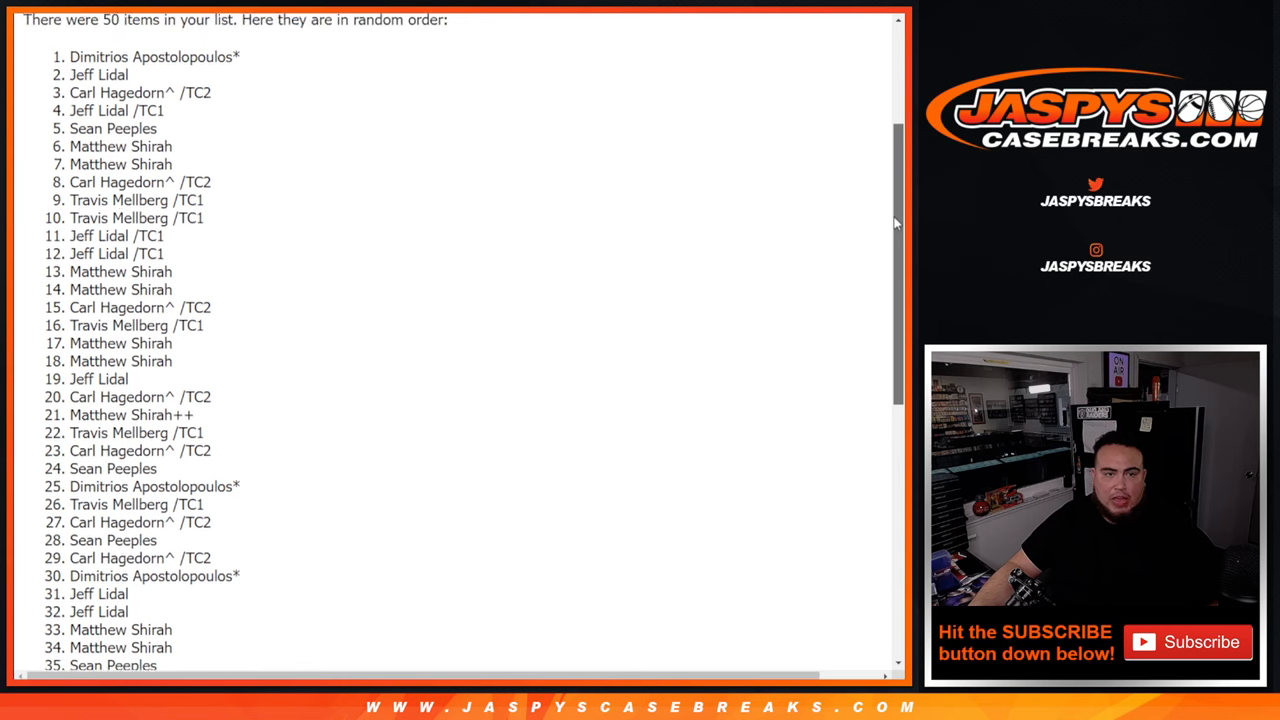
{"action": "scroll", "scroll_direction": "up", "scroll_amount": 3}
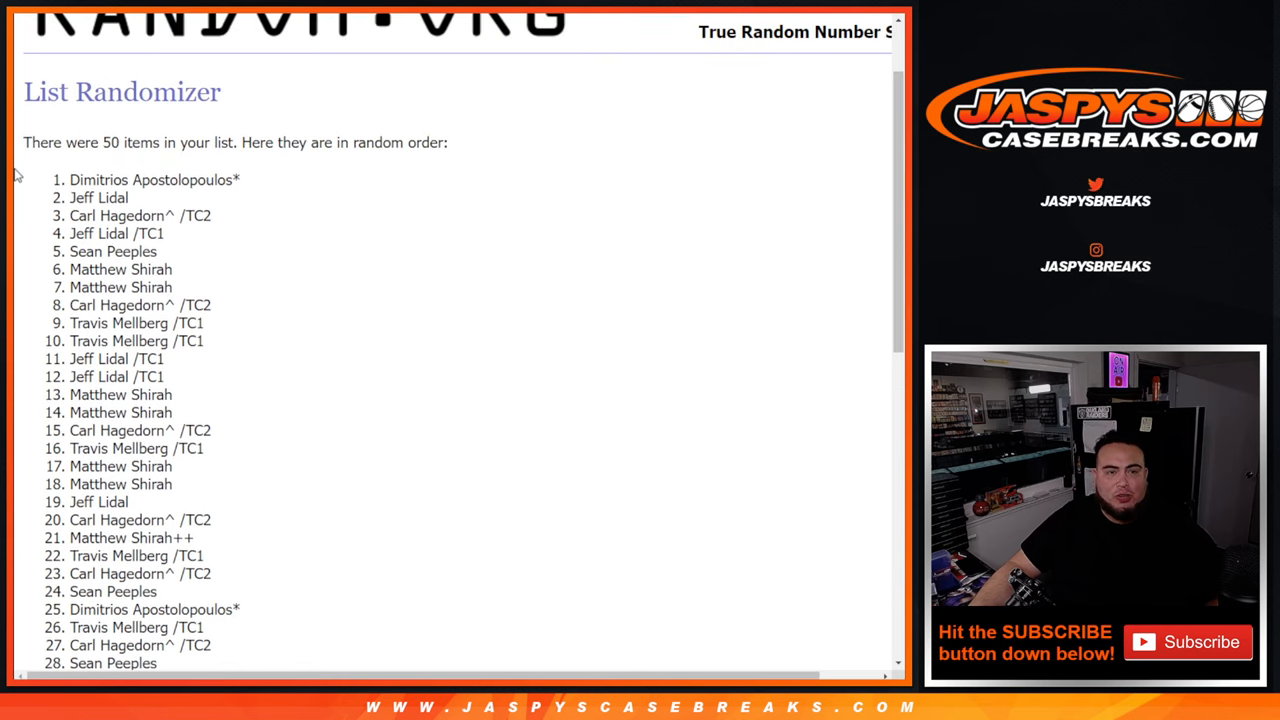
{"action": "double_click", "coordinate": [154, 180]}
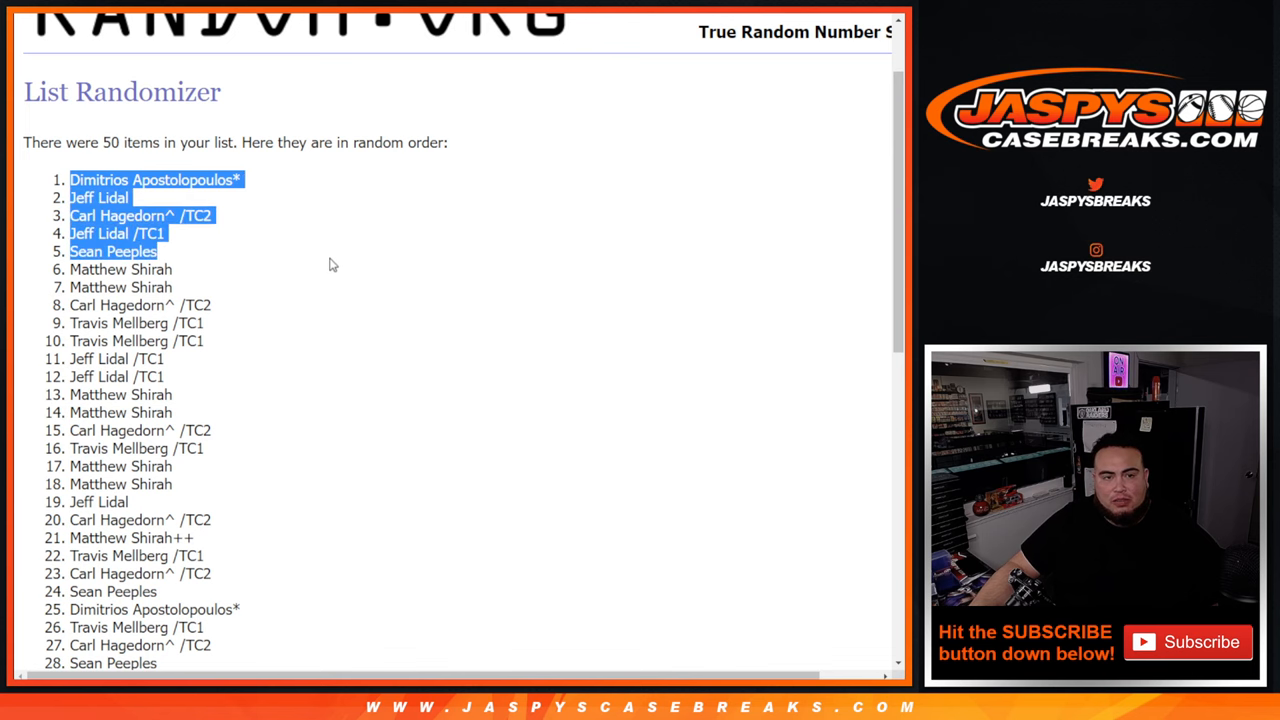
- Set the whole A1:C50 customer list's font size to 14
{"action": "scroll", "scroll_direction": "down", "scroll_amount": 3}
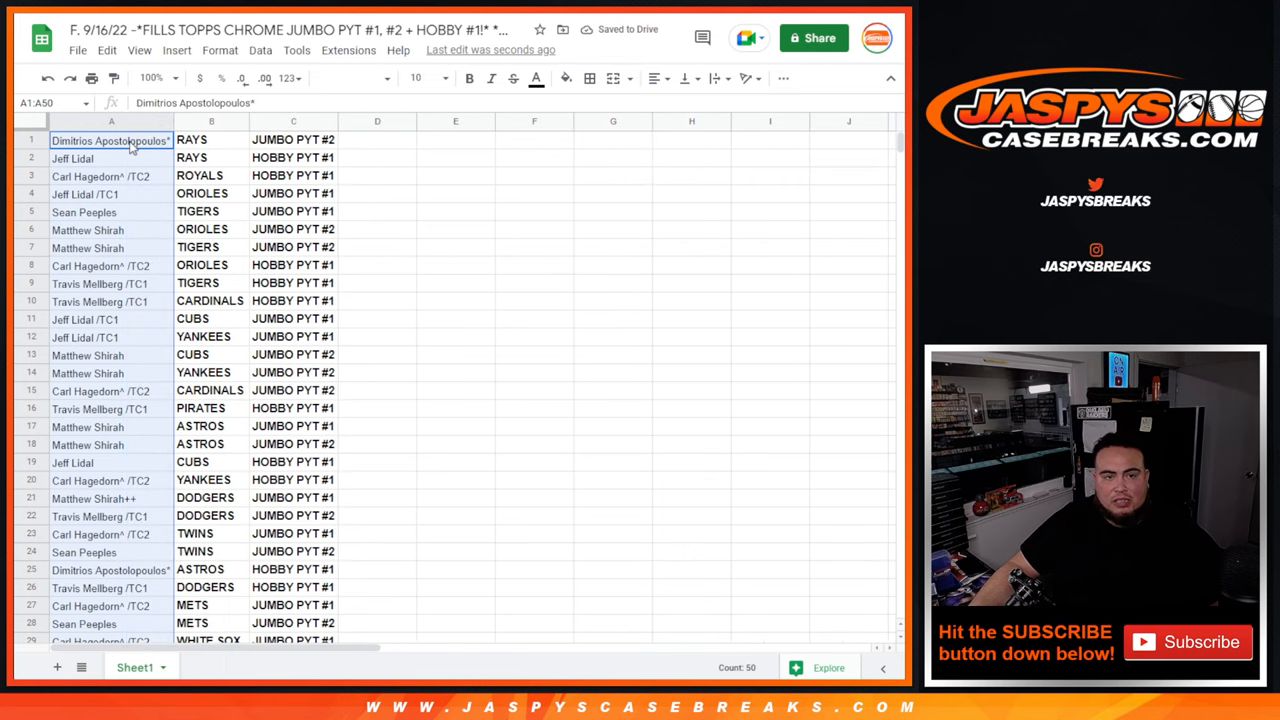
{"action": "scroll", "scroll_direction": "down", "scroll_amount": 3}
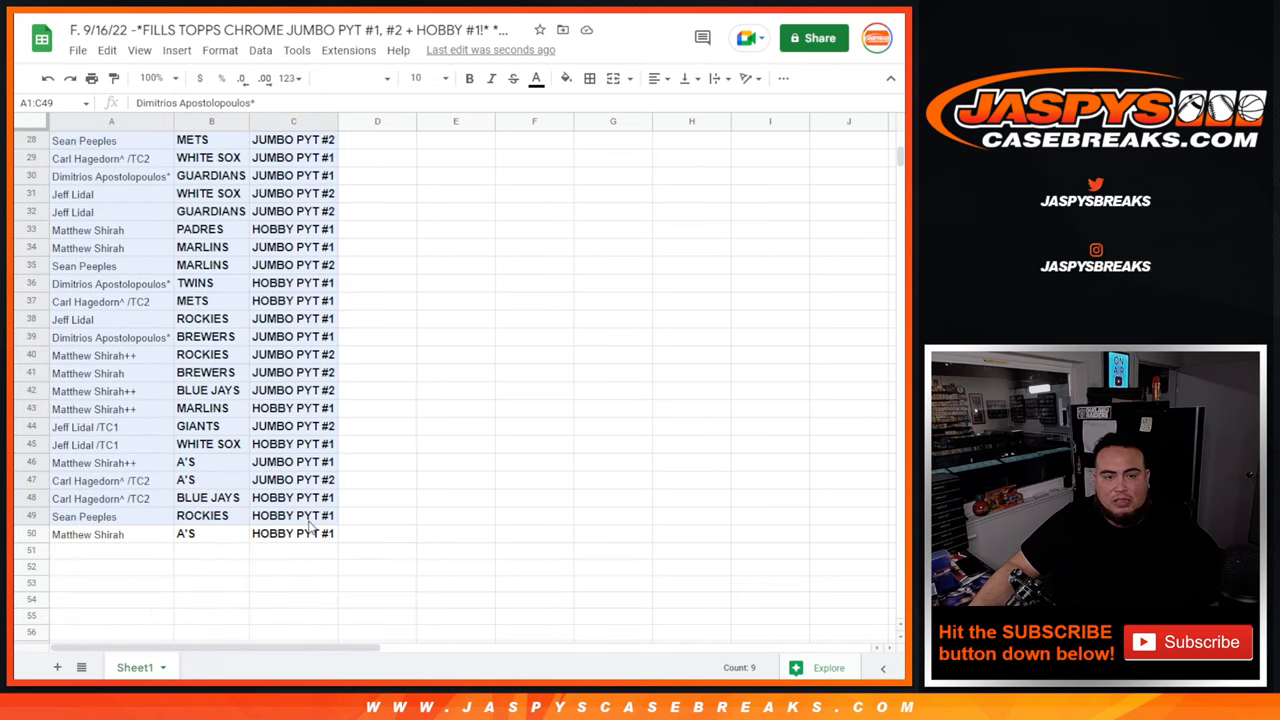
{"action": "left_click", "coordinate": [588, 78]}
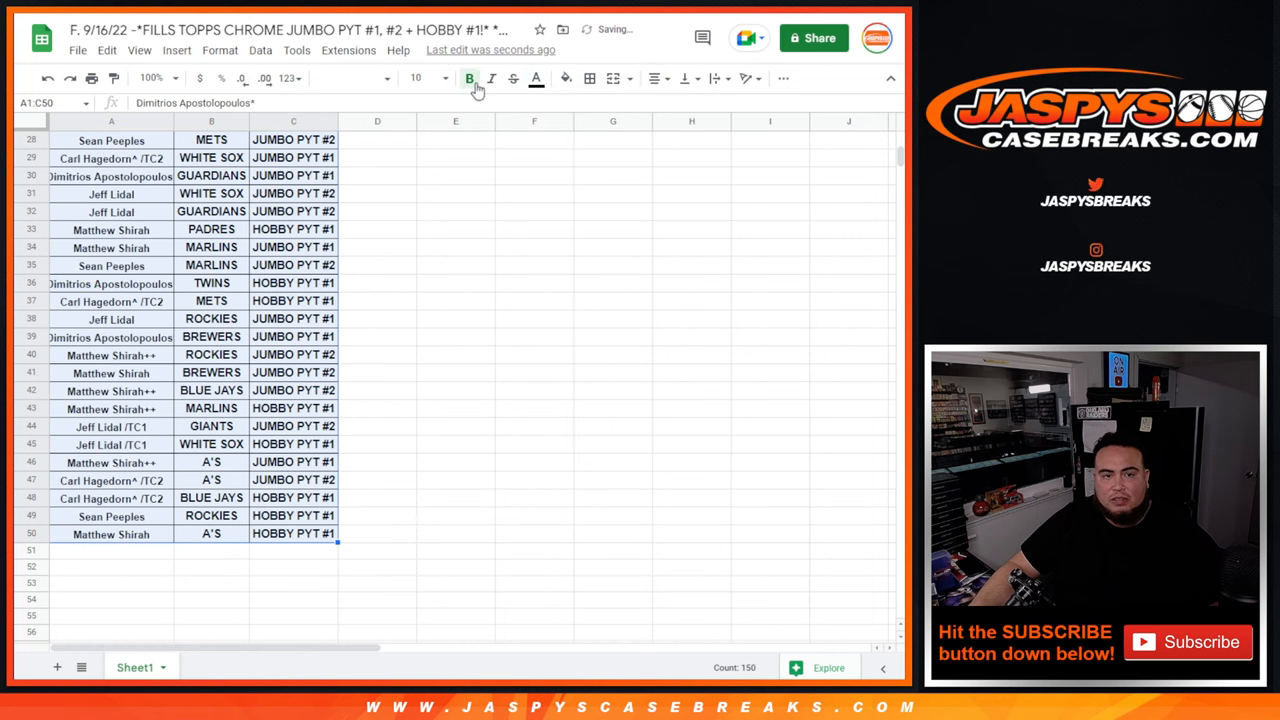
{"action": "scroll", "scroll_direction": "up", "scroll_amount": 3}
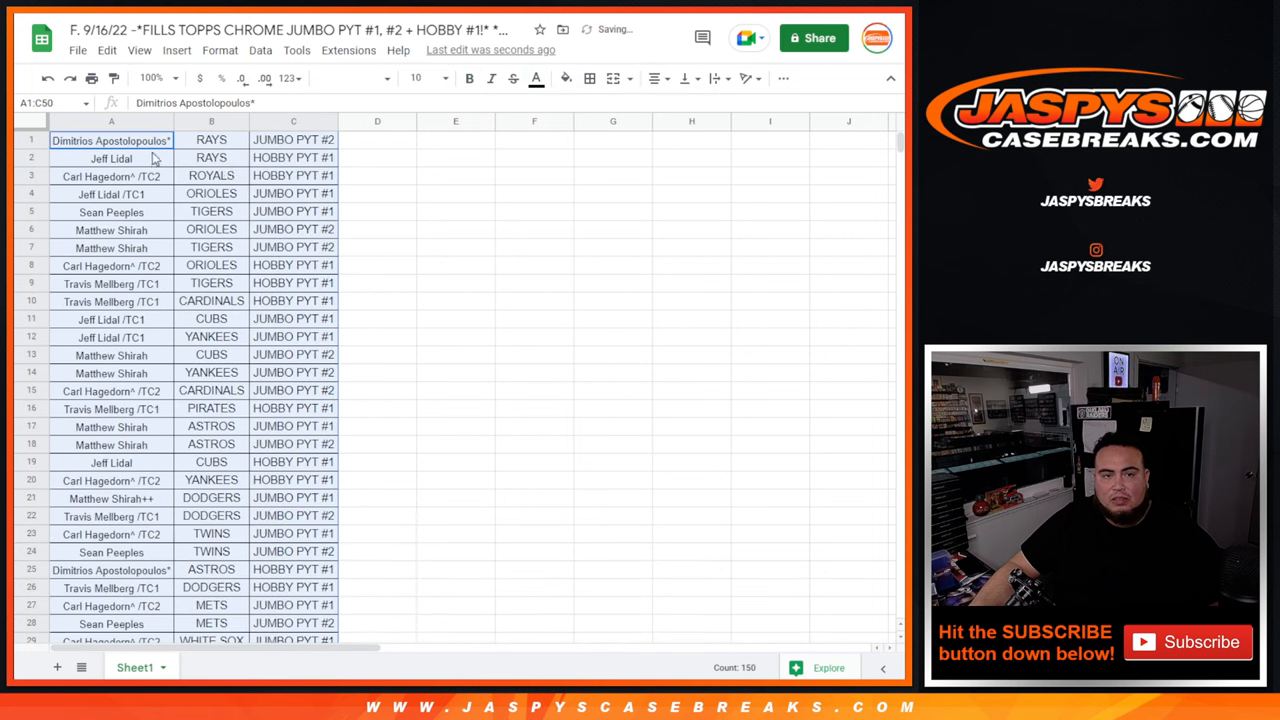
{"action": "left_click", "coordinate": [444, 78]}
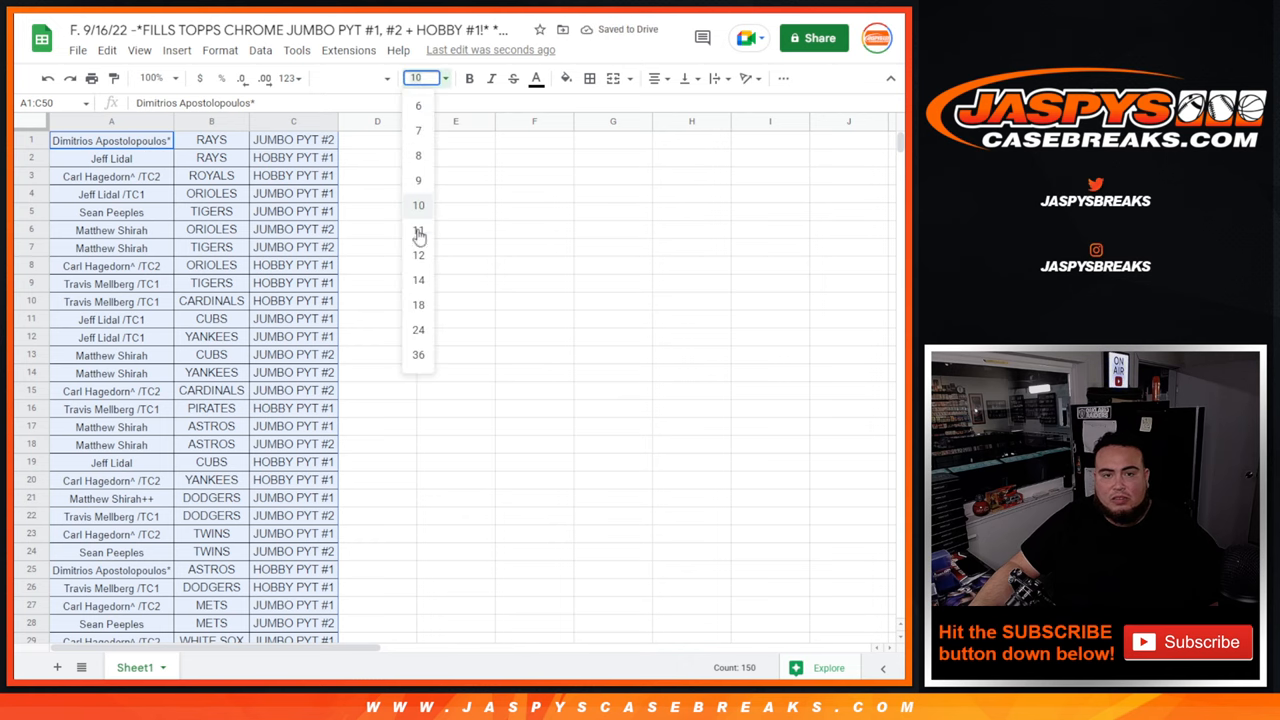
{"action": "left_click", "coordinate": [418, 280]}
{"action": "type", "text": "^"}
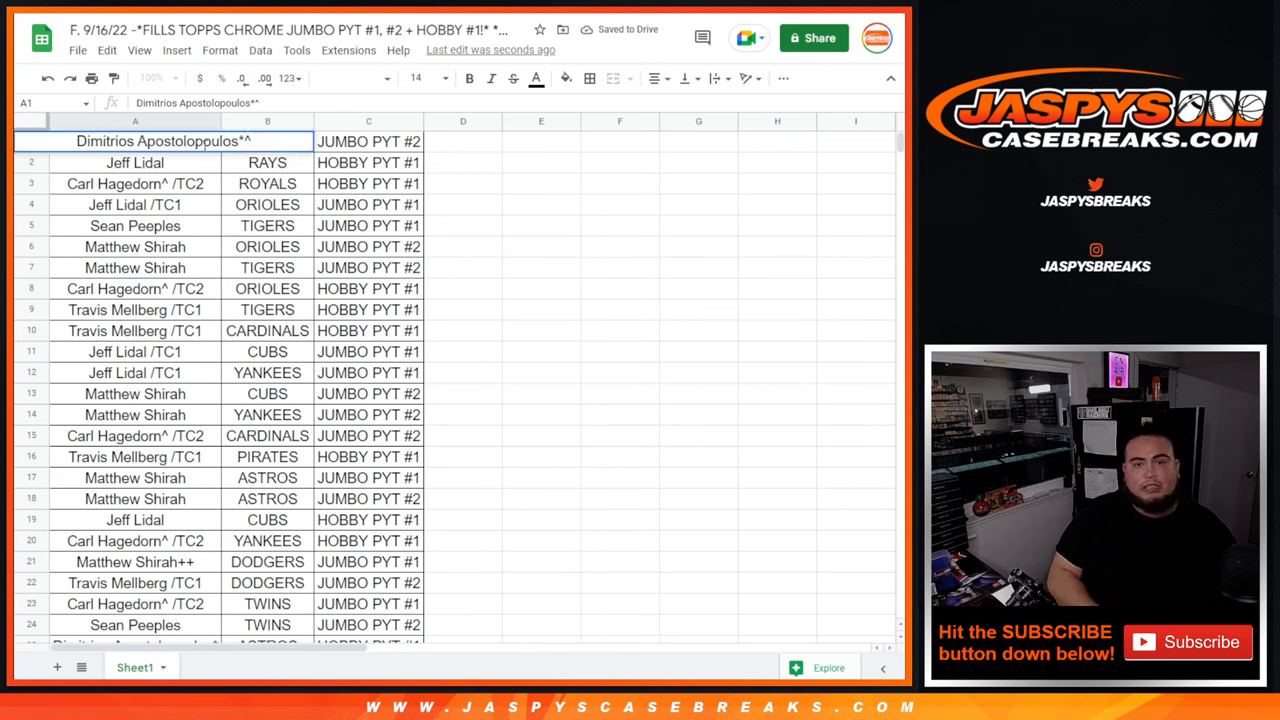
{"action": "left_click", "coordinate": [136, 162]}
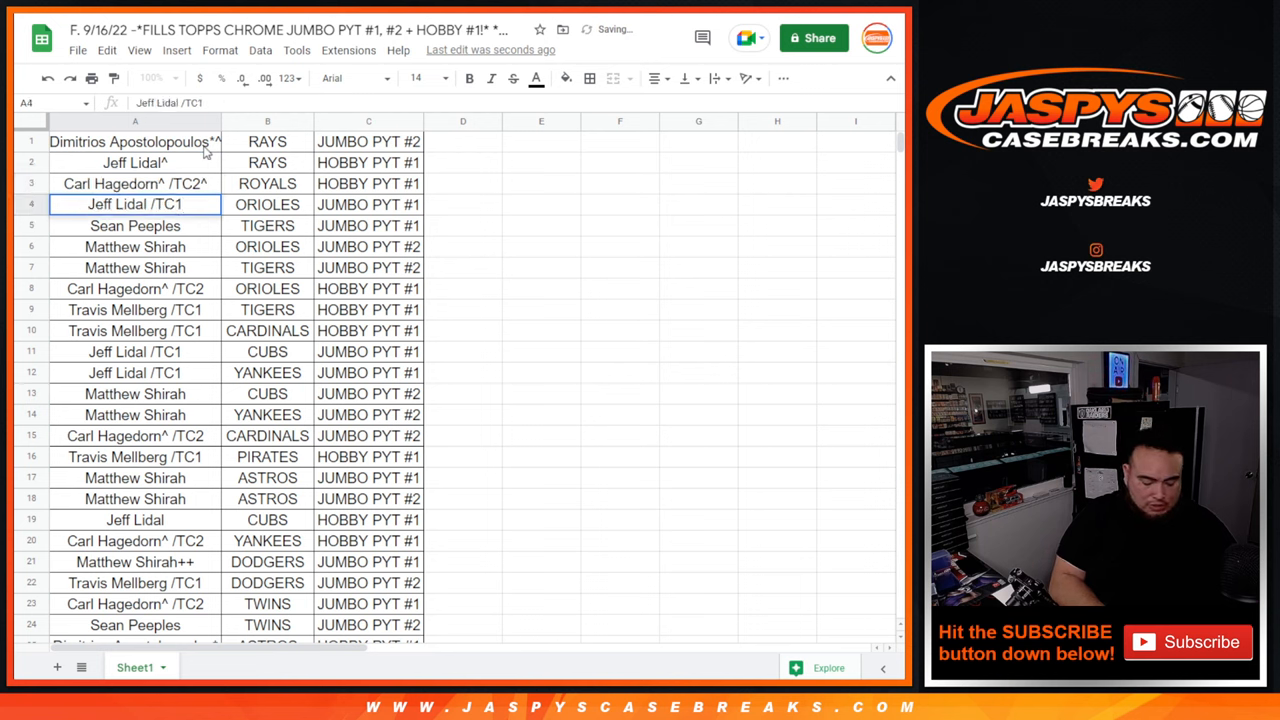
{"action": "type", "text": "^"}
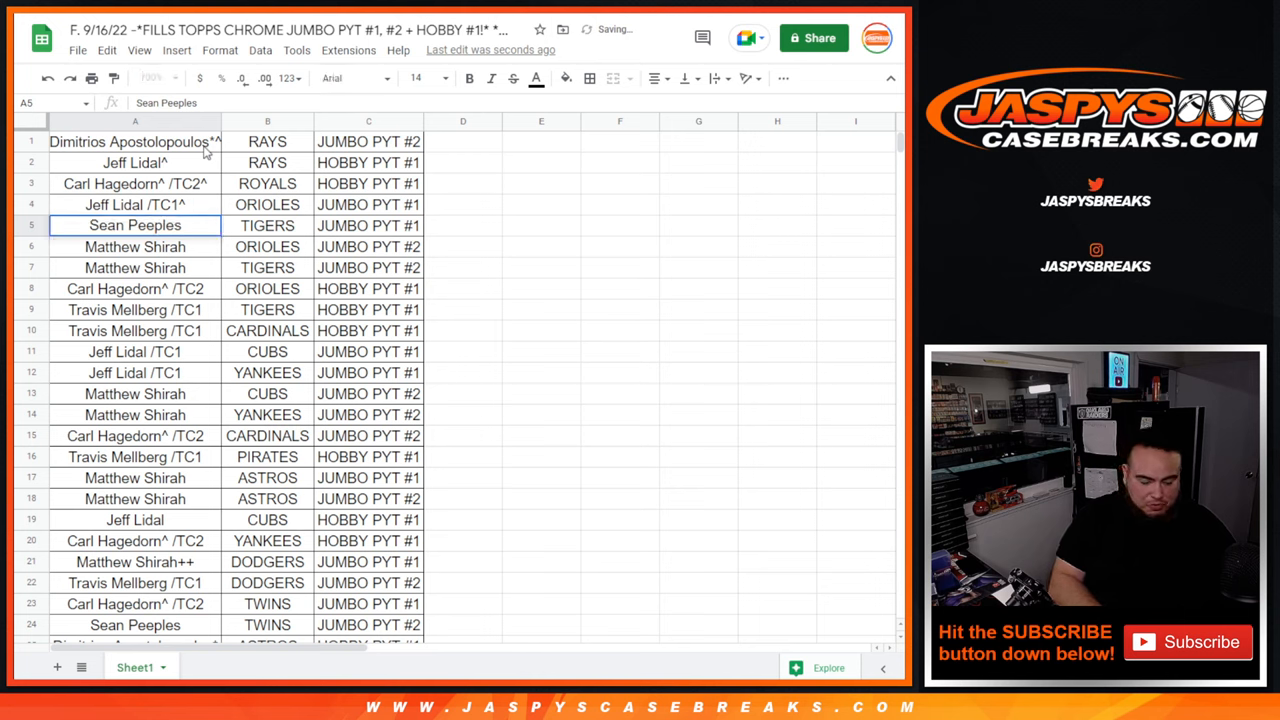
{"action": "left_click", "coordinate": [134, 246]}
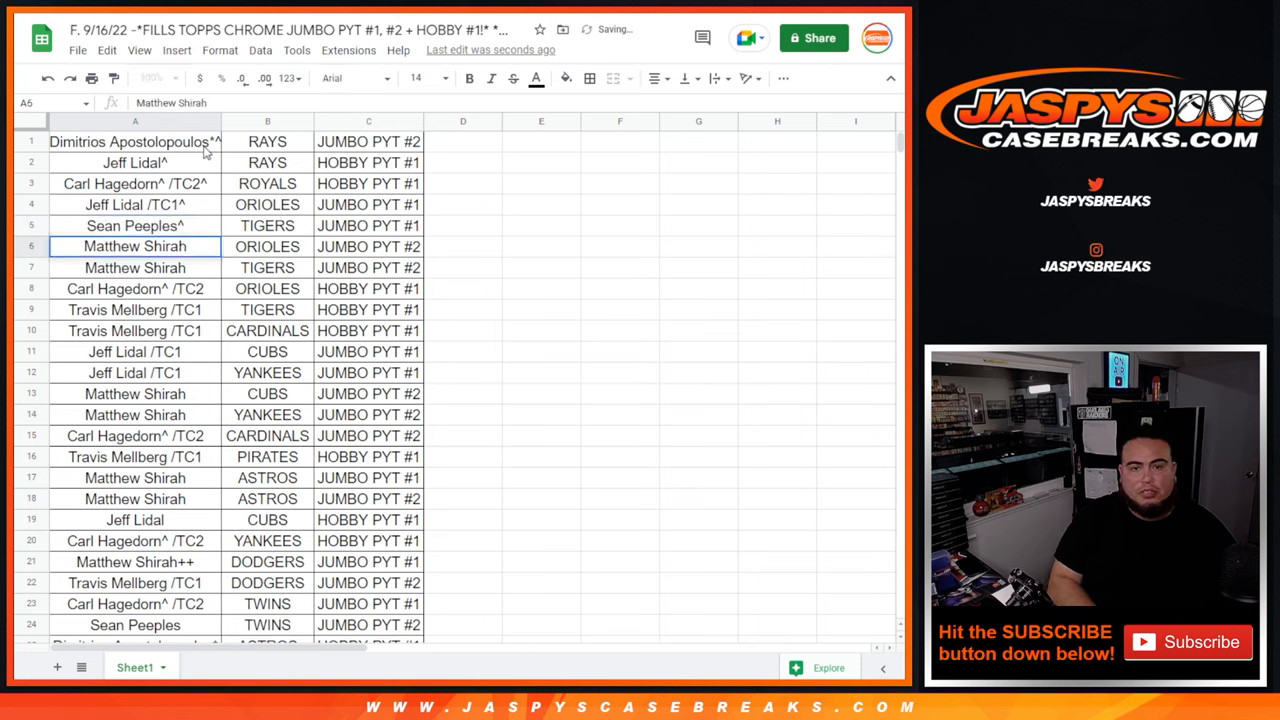
{"action": "left_click", "coordinate": [136, 268]}
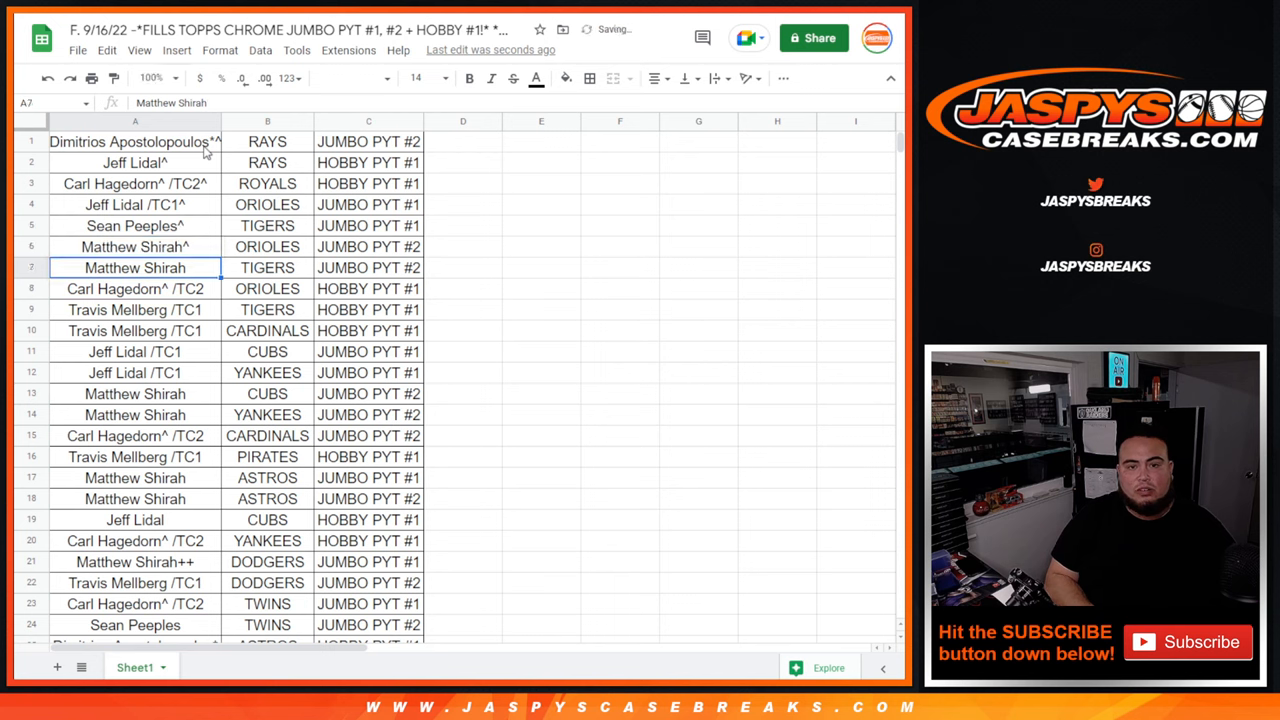
{"action": "type", "text": "^"}
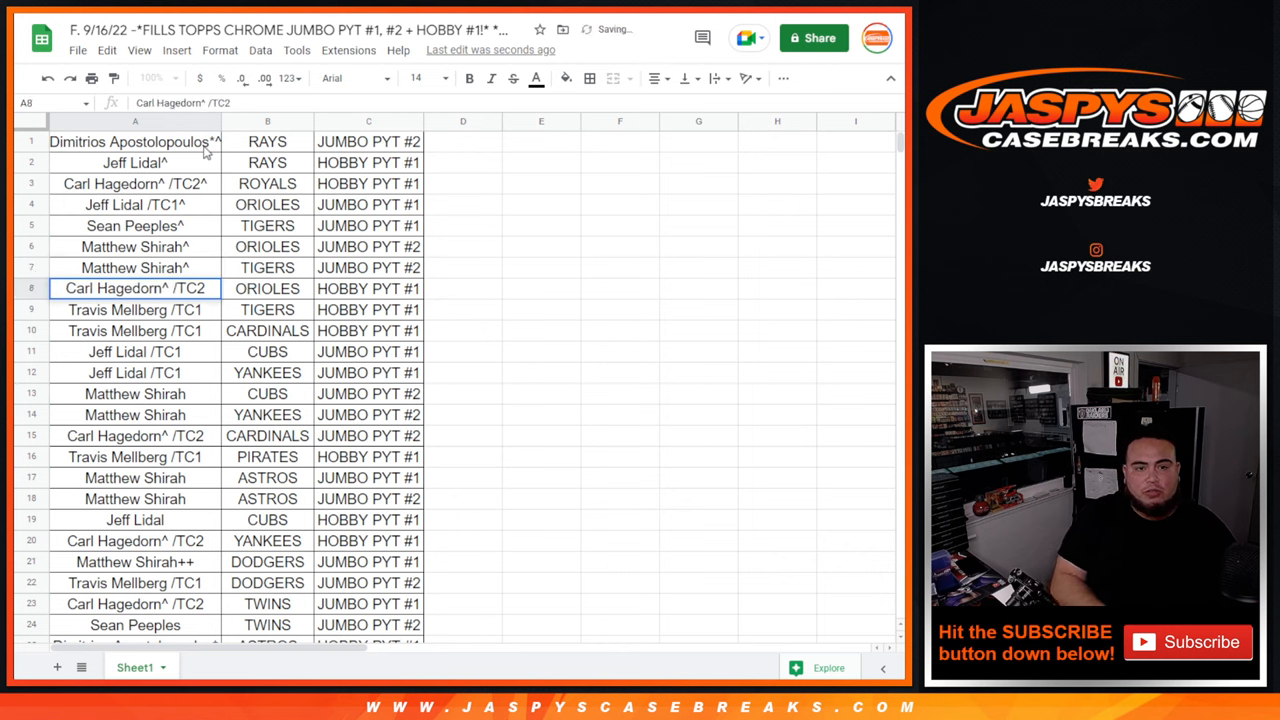
{"action": "left_click", "coordinate": [136, 308]}
{"action": "type", "text": "^"}
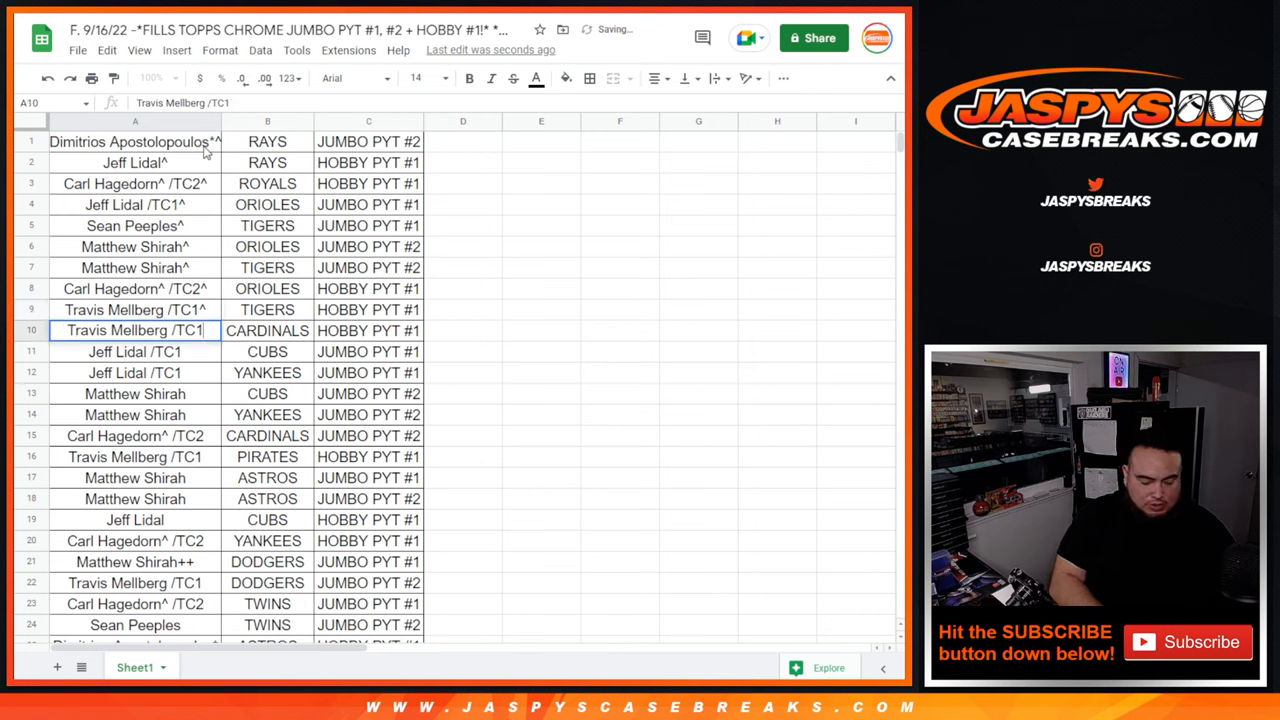
{"action": "left_click", "coordinate": [134, 352]}
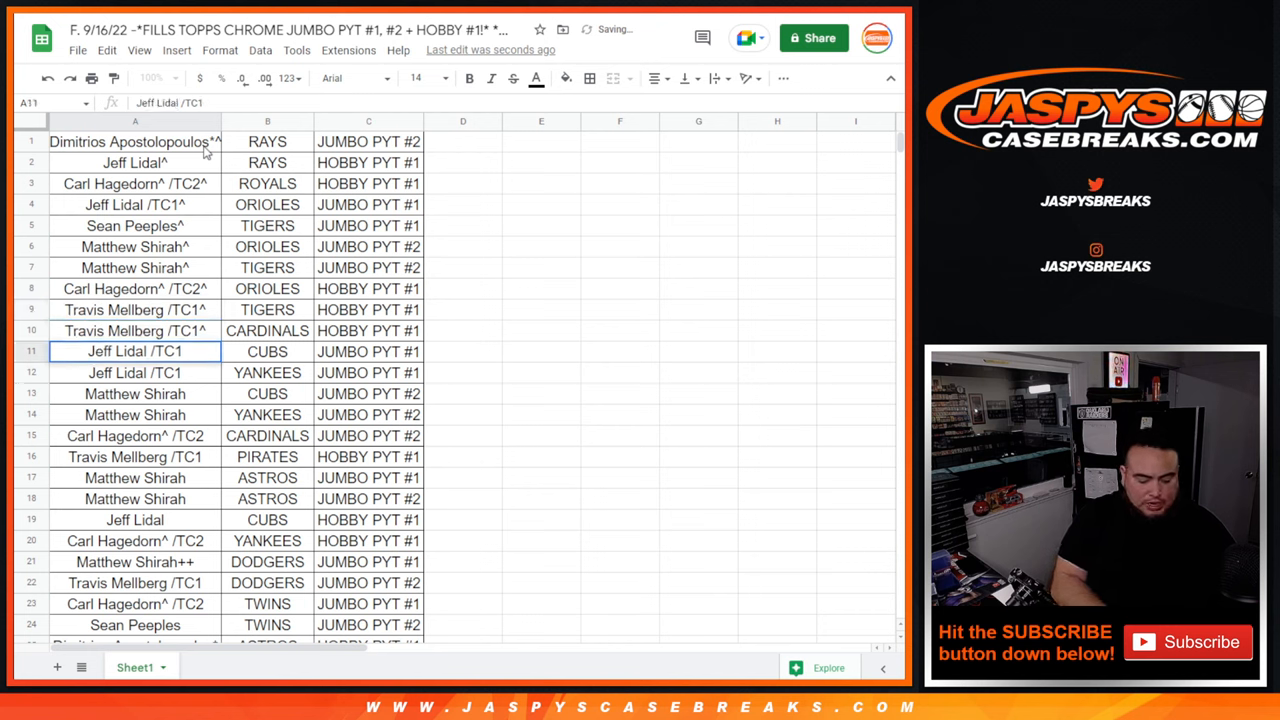
{"action": "left_click", "coordinate": [136, 372]}
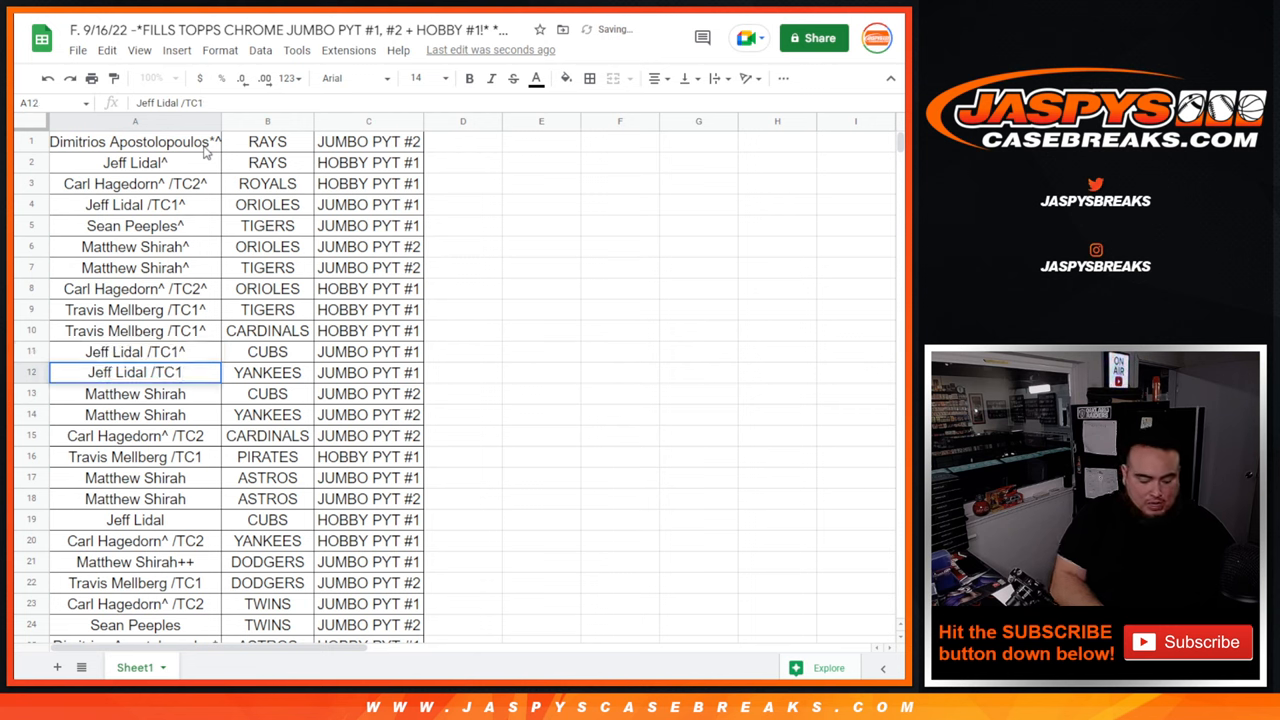
{"action": "left_click", "coordinate": [136, 392]}
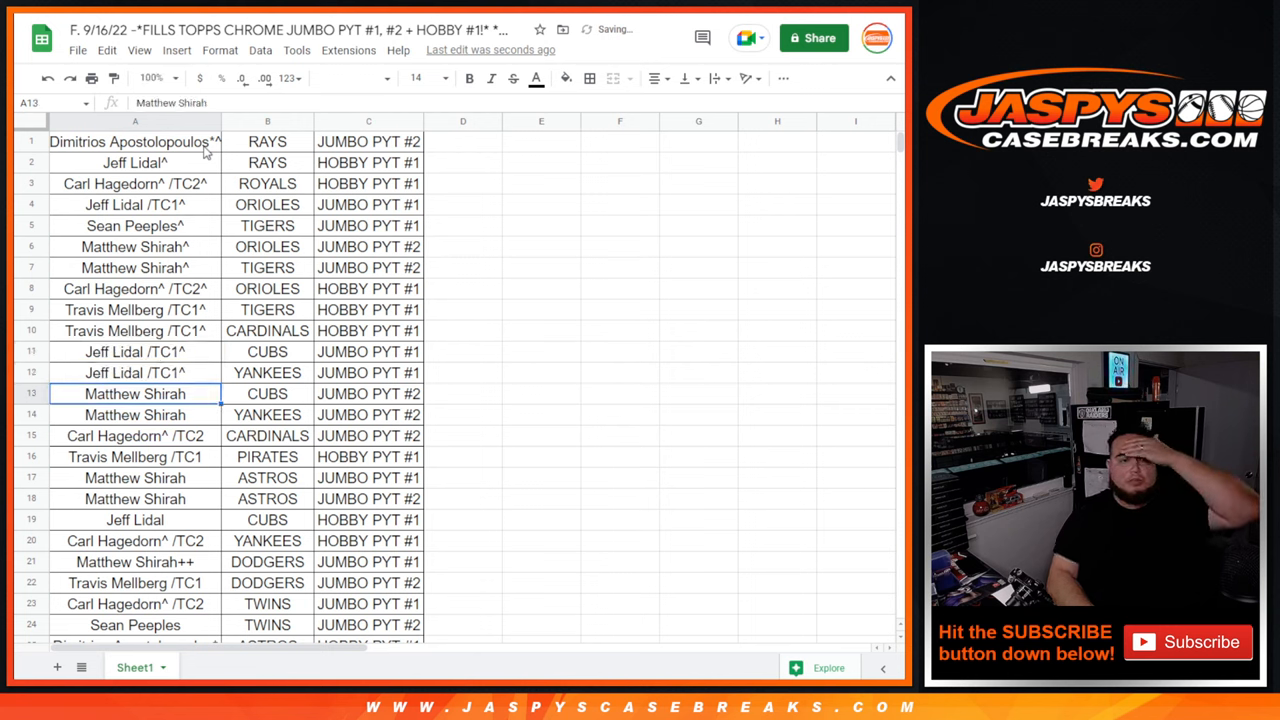
{"action": "type", "text": "^"}
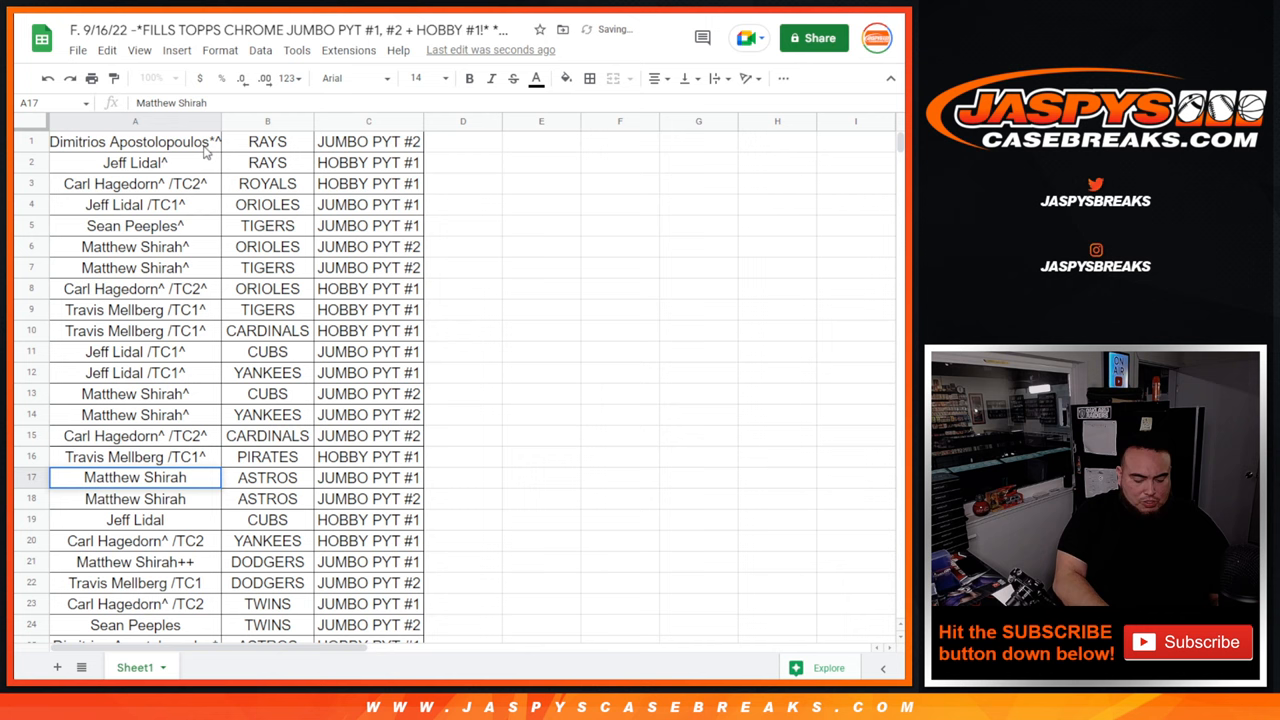
{"action": "type", "text": "^"}
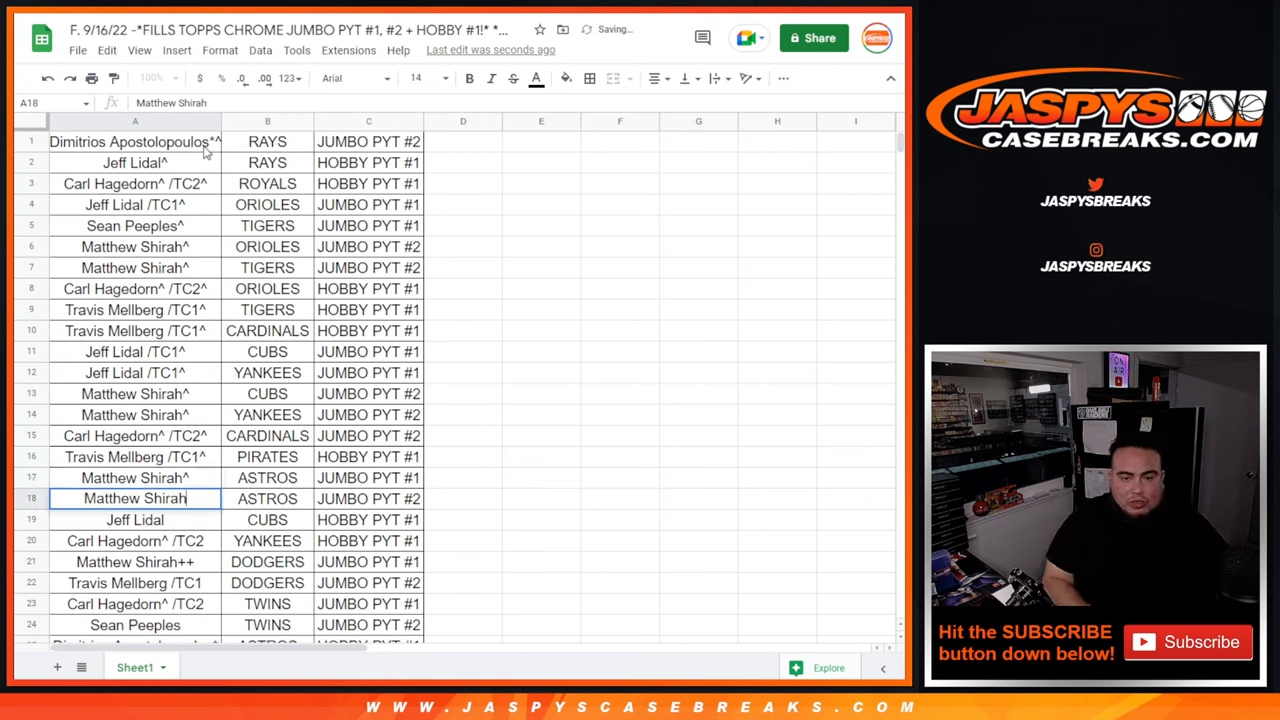
{"action": "type", "text": "^"}
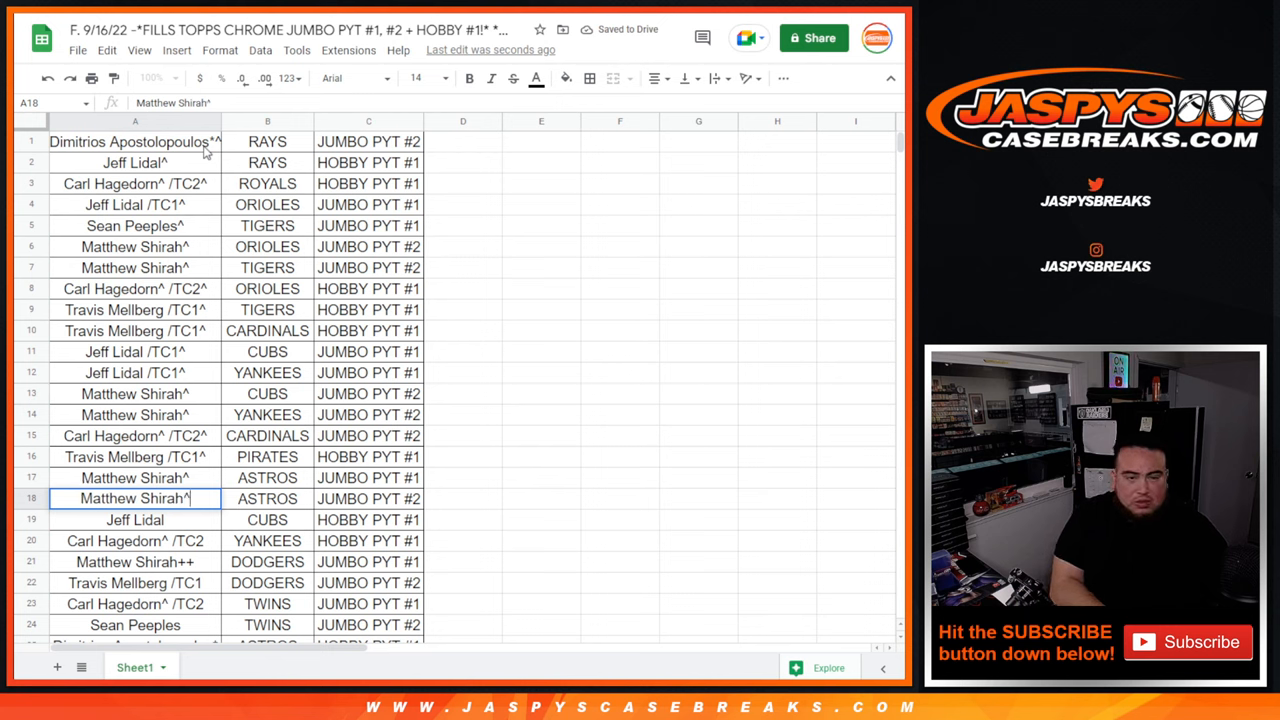
{"action": "left_click", "coordinate": [136, 520]}
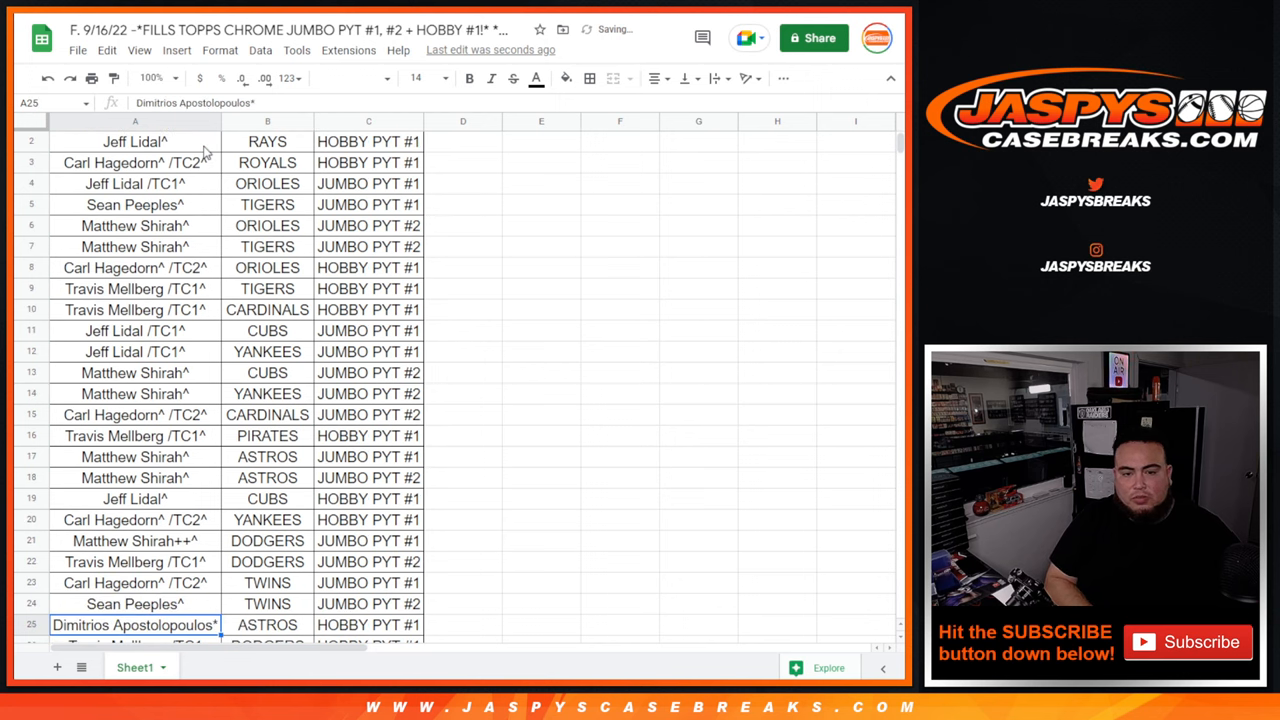
- Check the remaining rows down to row 50 and add the ^ to the last name
{"action": "scroll", "scroll_direction": "down", "scroll_amount": 3}
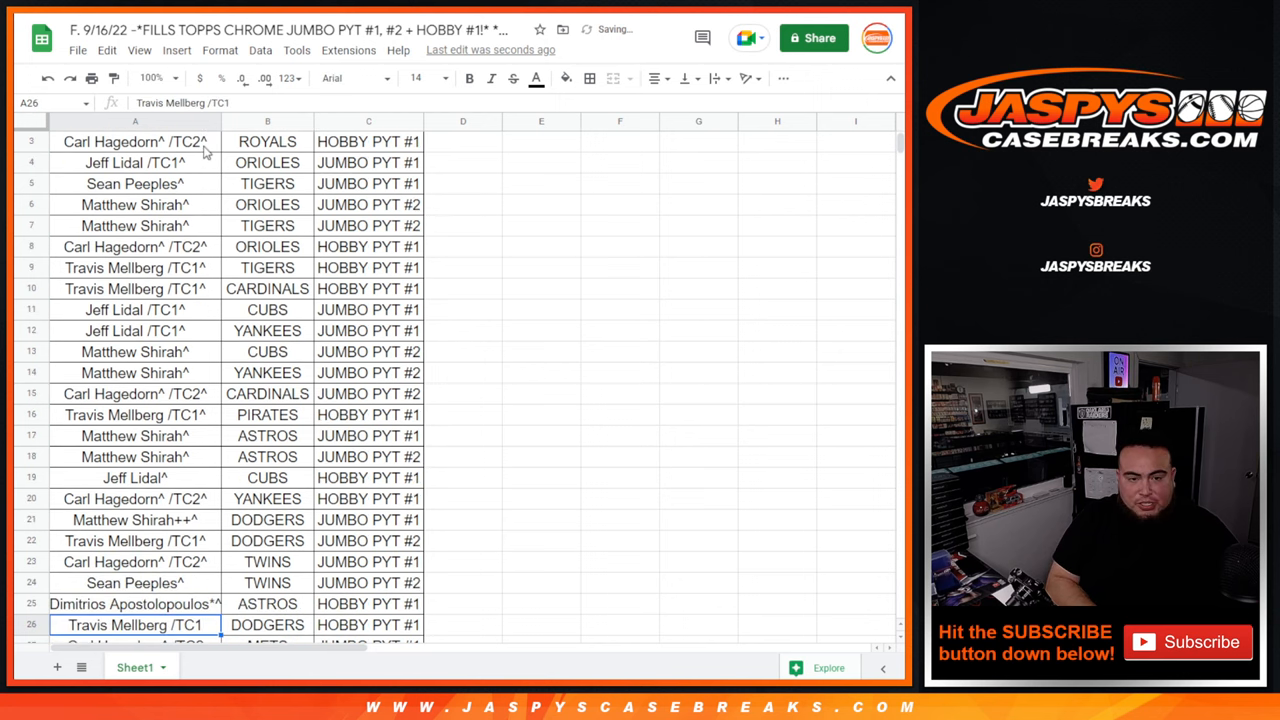
{"action": "scroll", "scroll_direction": "down", "scroll_amount": 3}
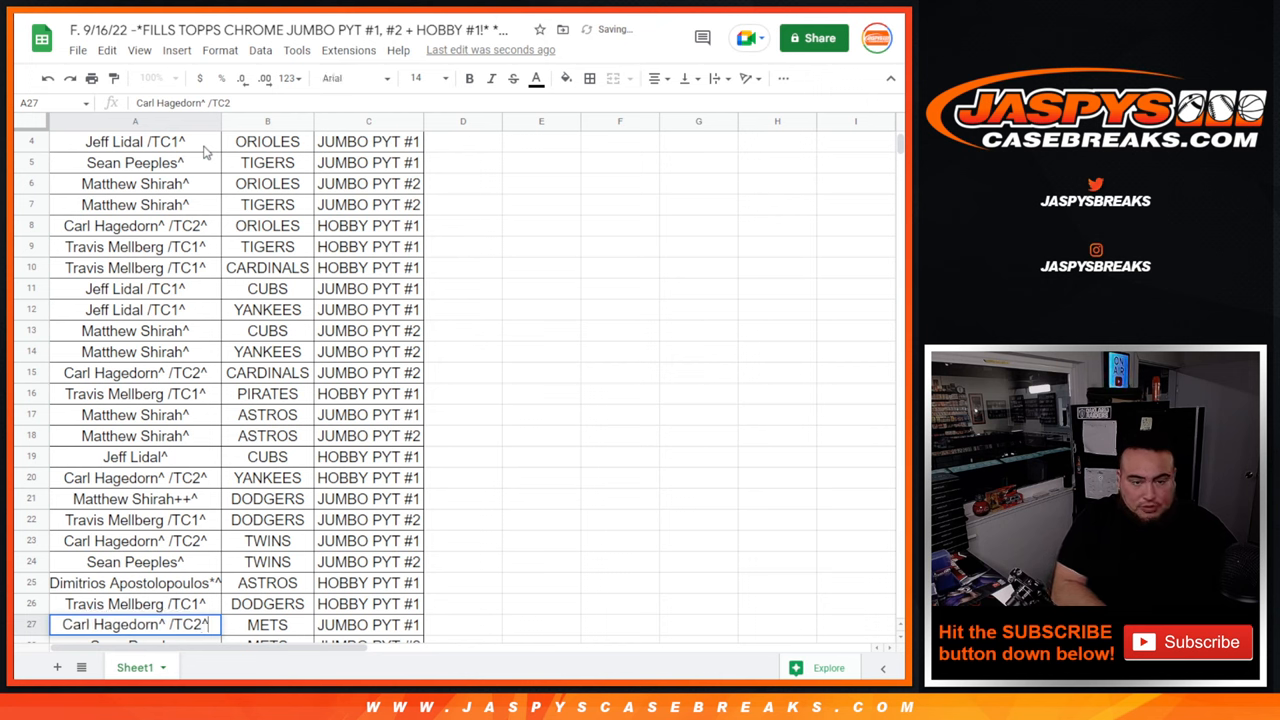
{"action": "scroll", "scroll_direction": "down", "scroll_amount": 3}
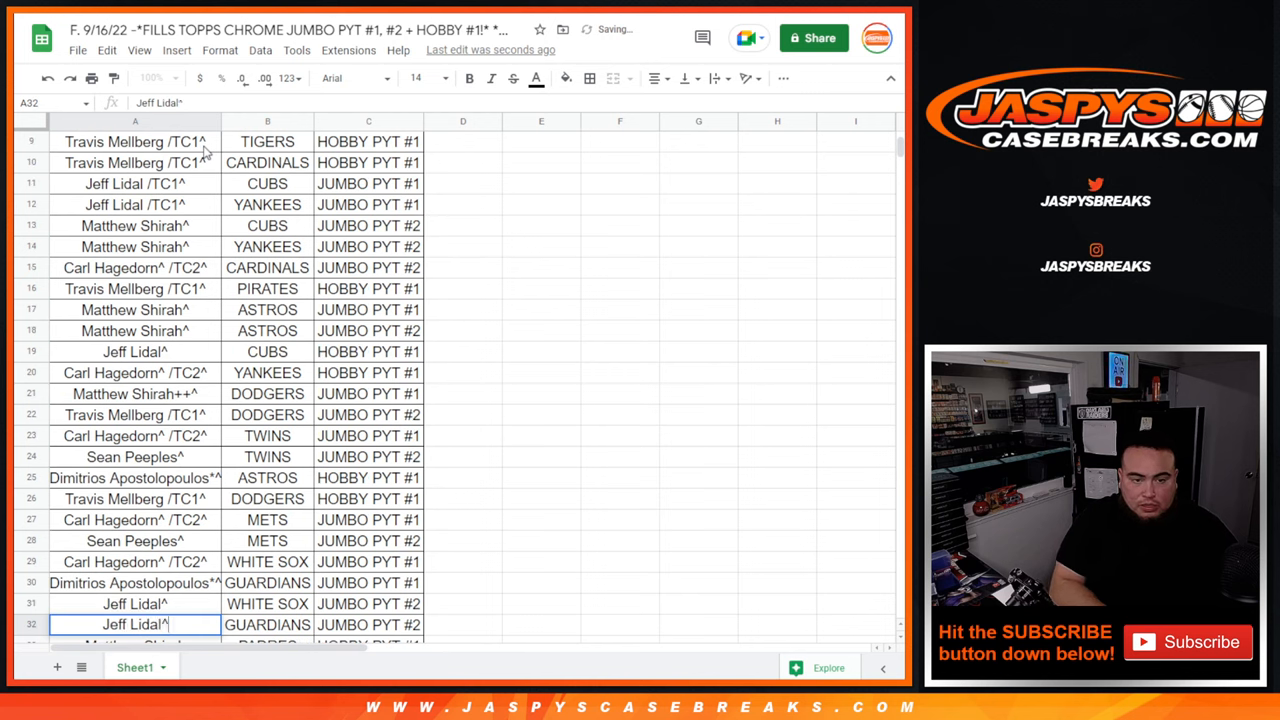
{"action": "scroll", "scroll_direction": "down", "scroll_amount": 3}
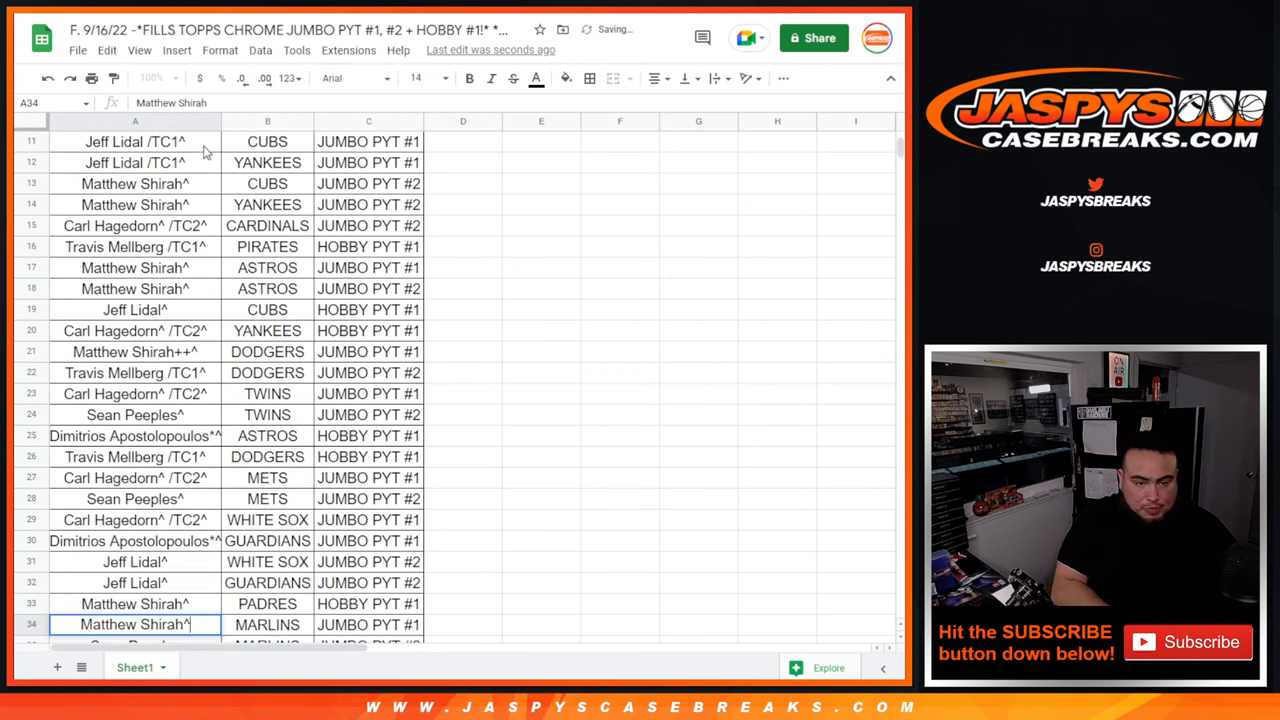
{"action": "scroll", "scroll_direction": "down", "scroll_amount": 3}
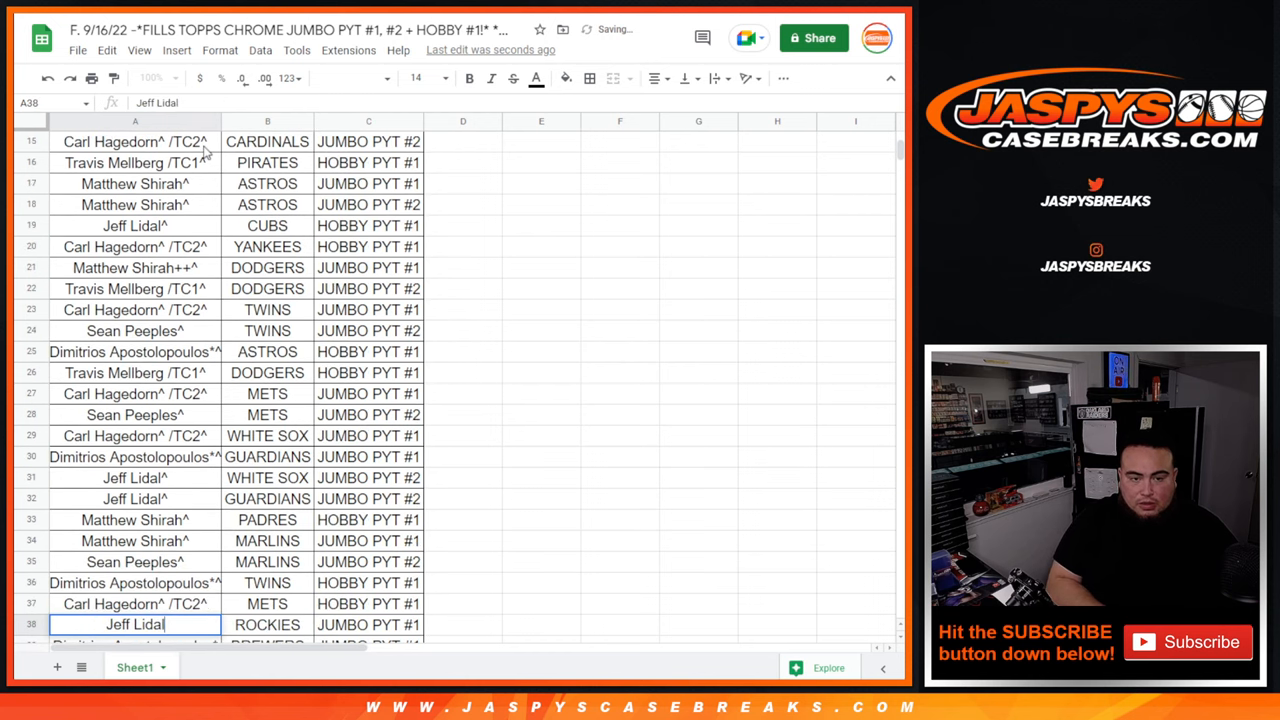
{"action": "scroll", "scroll_direction": "down", "scroll_amount": 3}
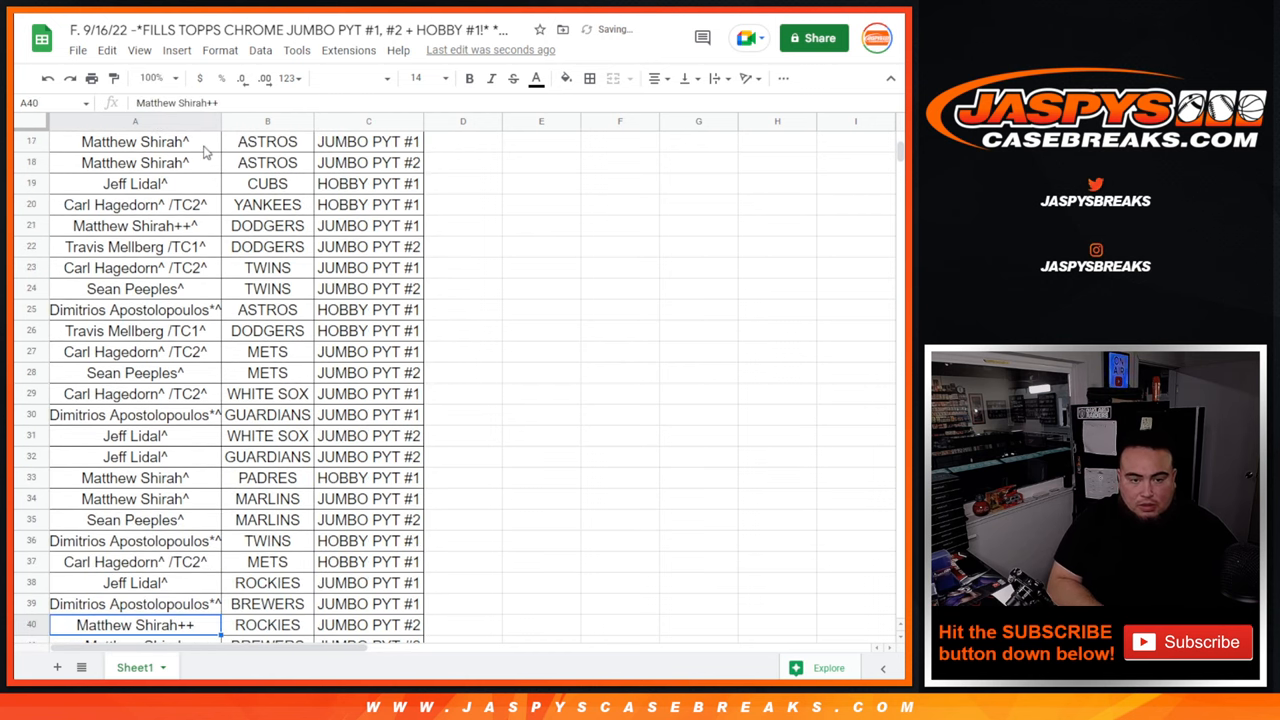
{"action": "scroll", "scroll_direction": "down", "scroll_amount": 3}
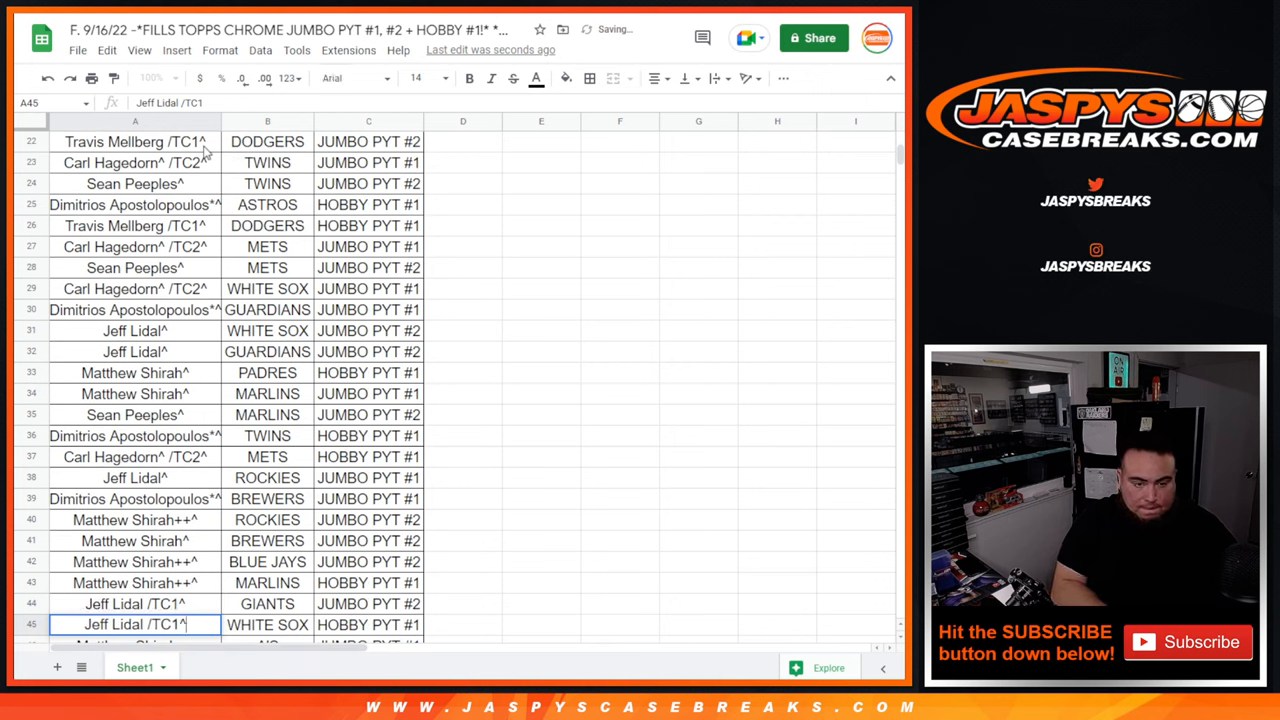
{"action": "scroll", "scroll_direction": "down", "scroll_amount": 3}
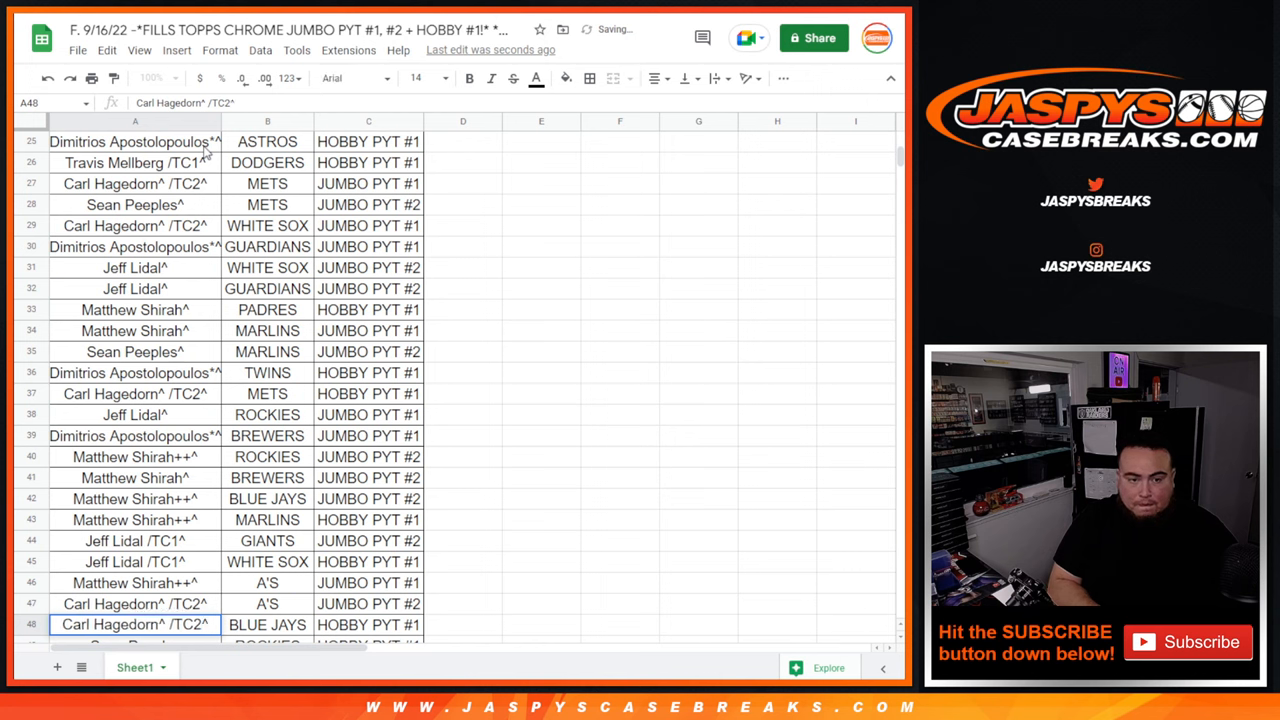
{"action": "scroll", "scroll_direction": "down", "scroll_amount": 3}
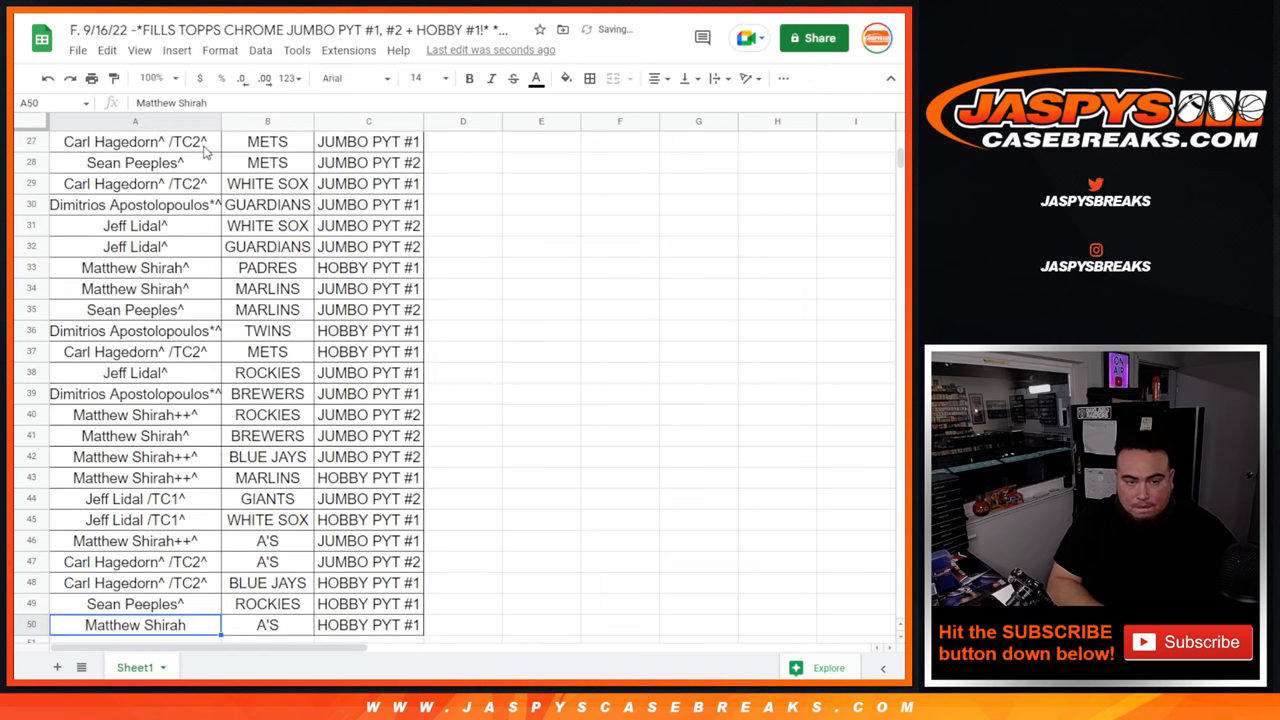
{"action": "type", "text": "^"}
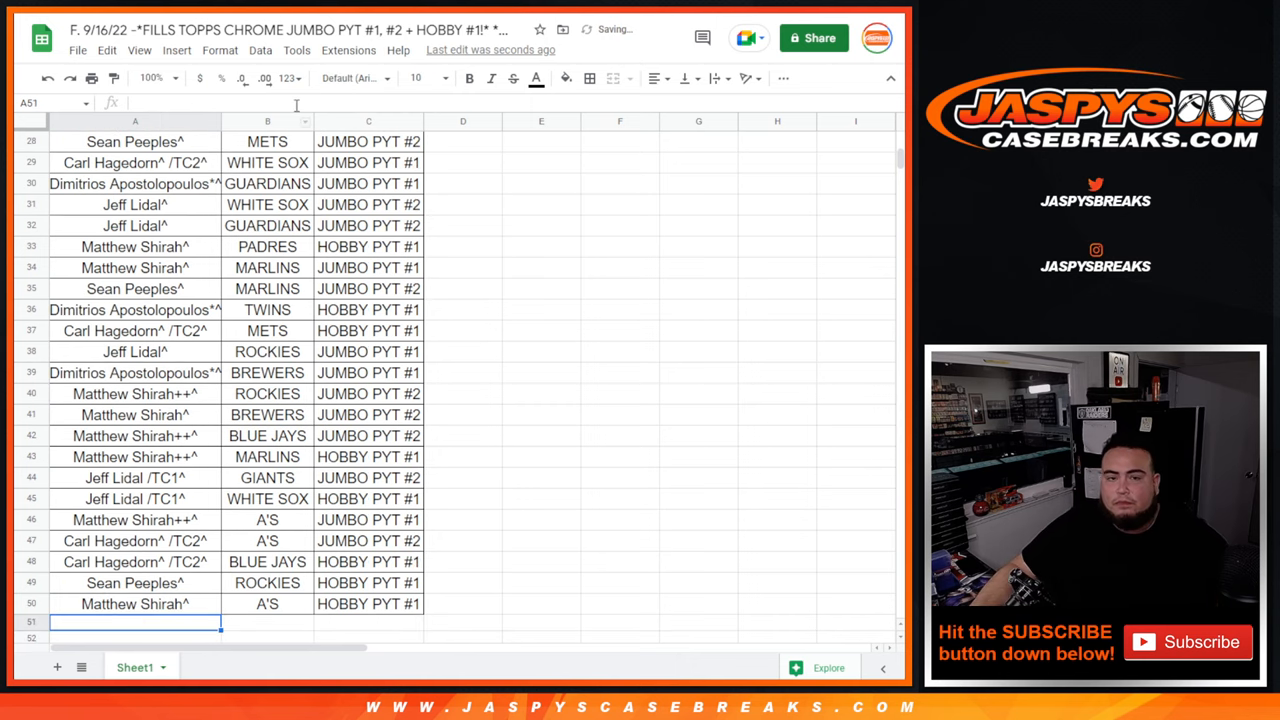
{"action": "scroll", "scroll_direction": "up", "scroll_amount": 3}
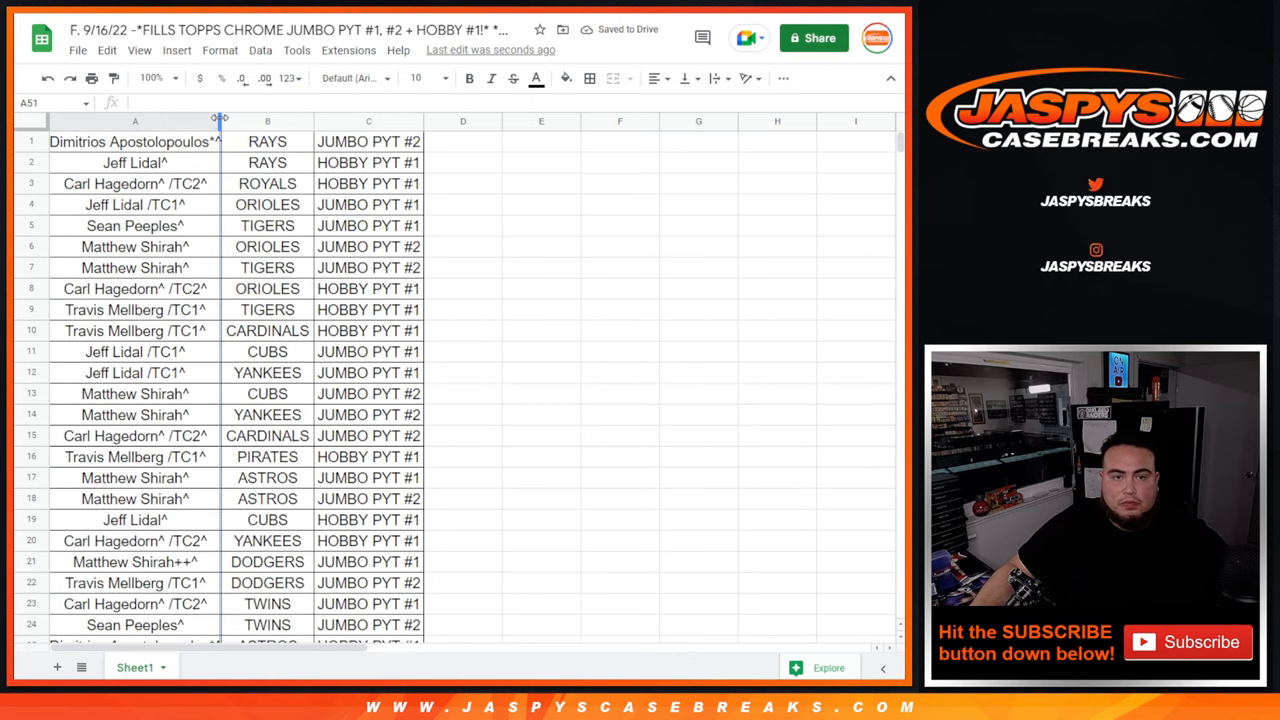
- Sort the whole sheet A to Z by the customer name column A
{"action": "right_click", "coordinate": [138, 122]}
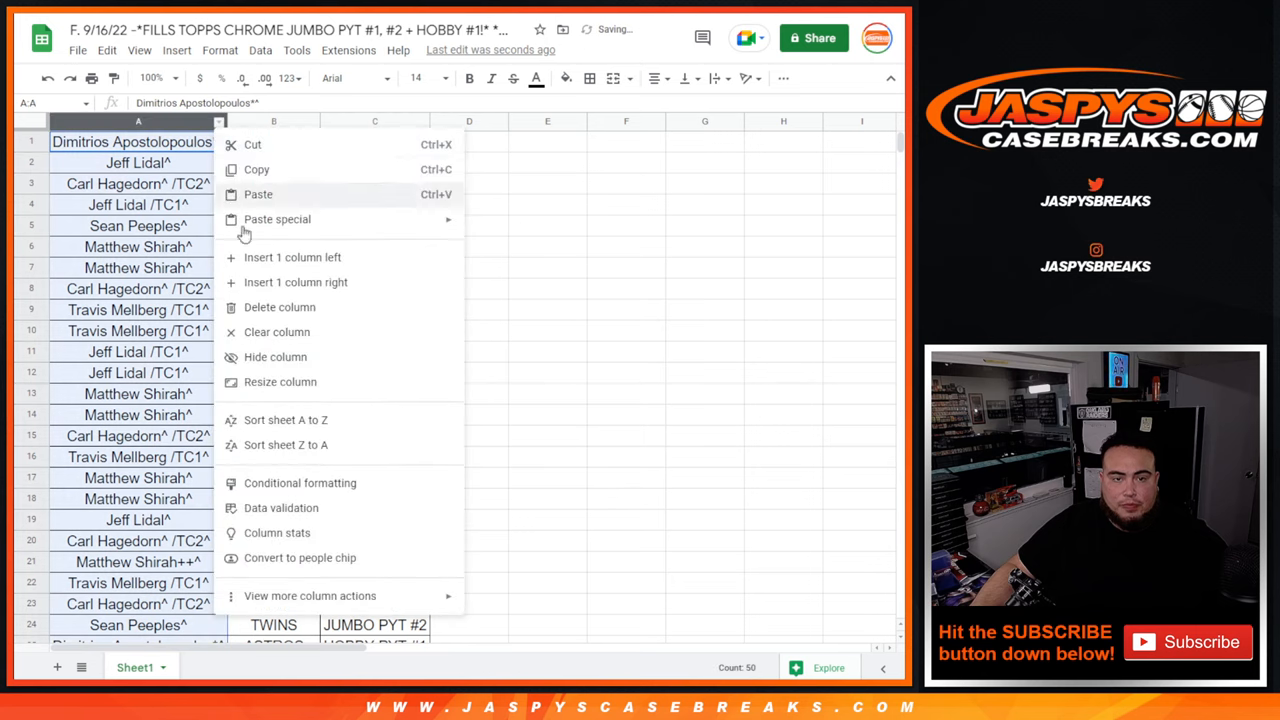
{"action": "left_click", "coordinate": [284, 420]}
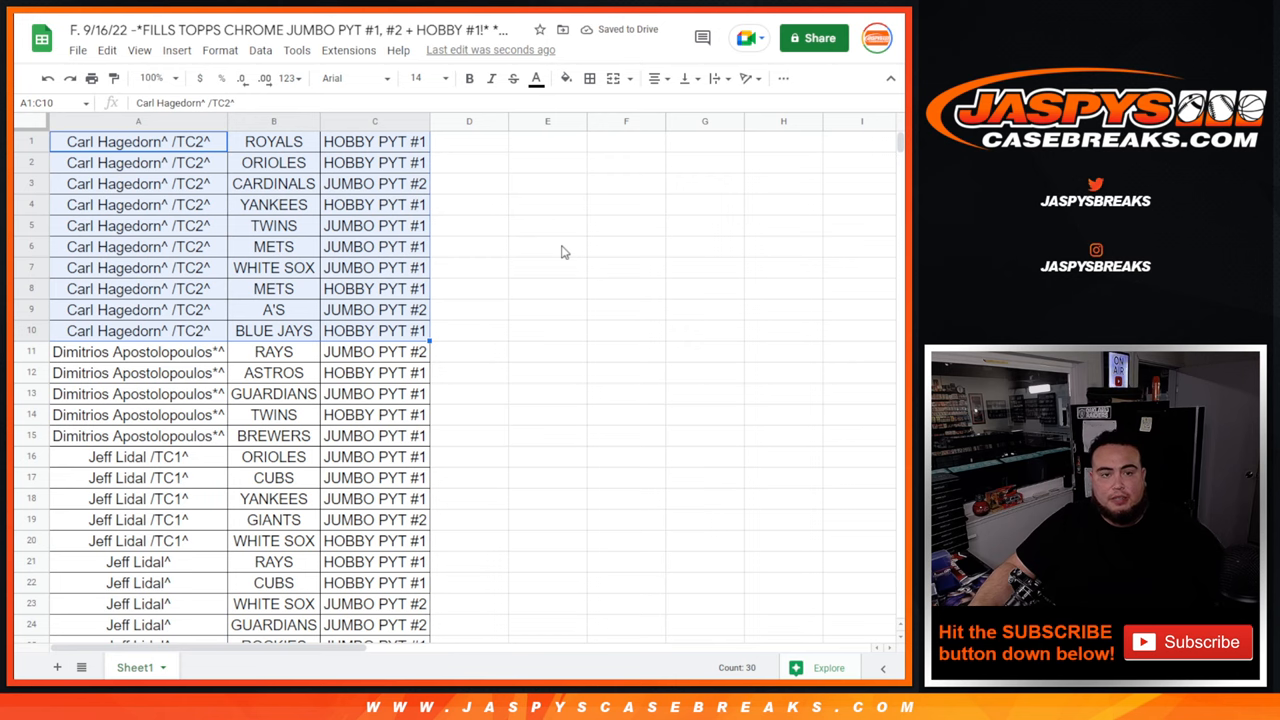
{"action": "mouse_move", "coordinate": [584, 236]}
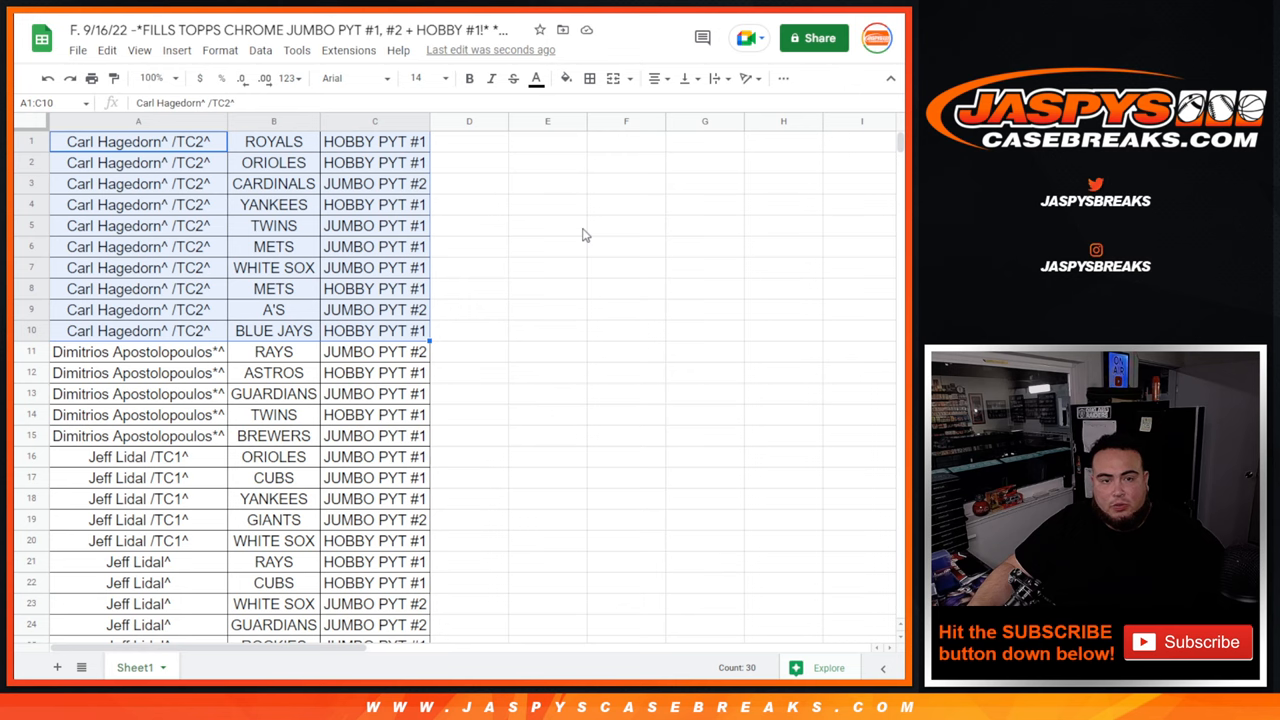
{"action": "mouse_move", "coordinate": [424, 308]}
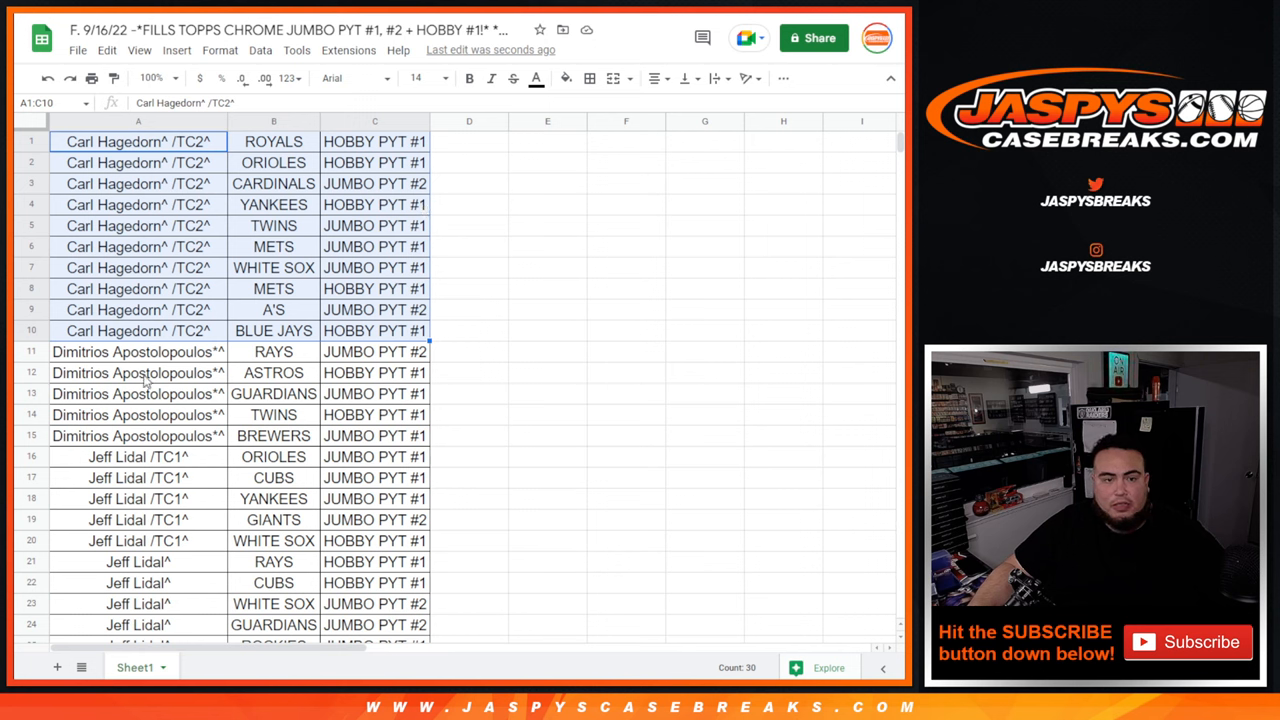
{"action": "left_click", "coordinate": [138, 352]}
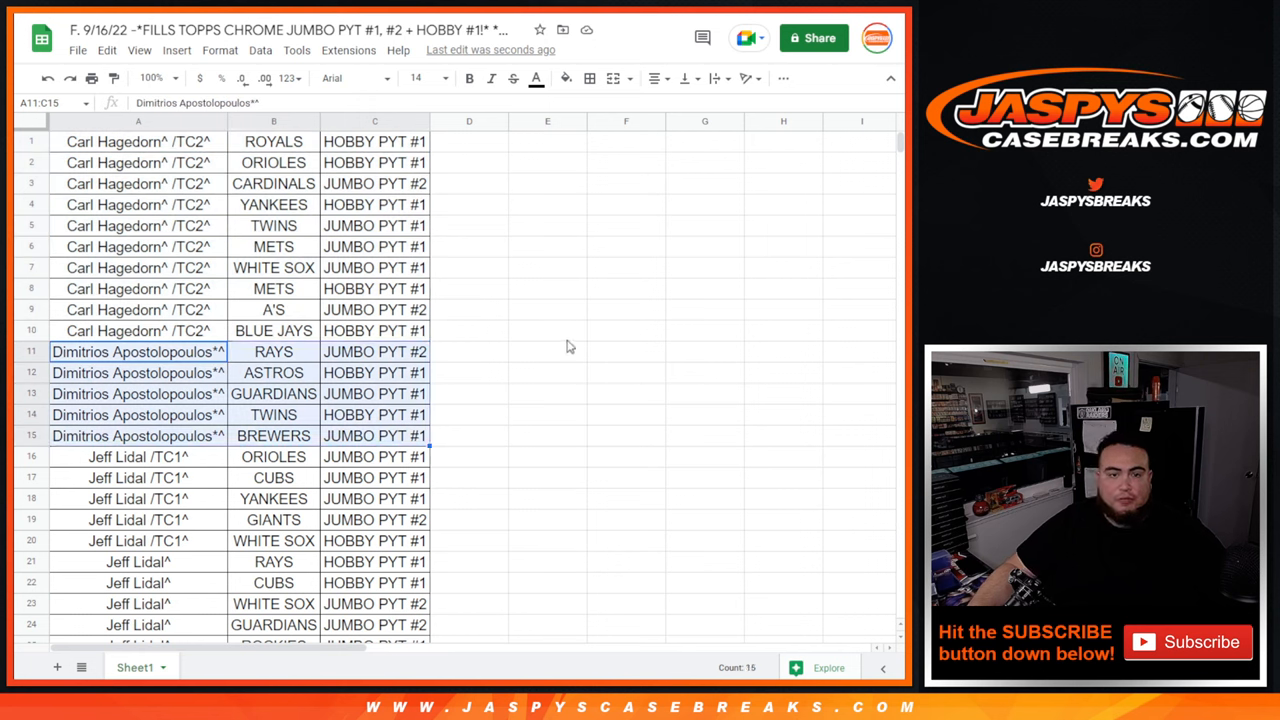
{"action": "mouse_move", "coordinate": [480, 382]}
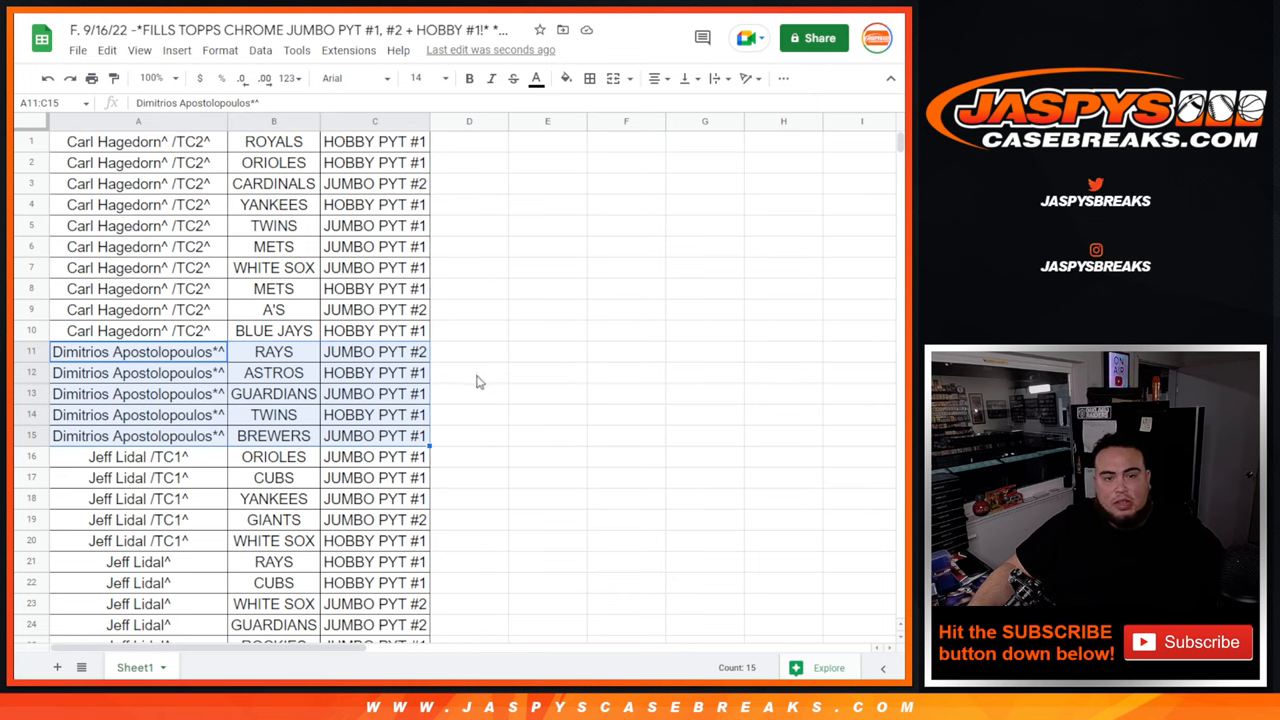
{"action": "mouse_move", "coordinate": [464, 388]}
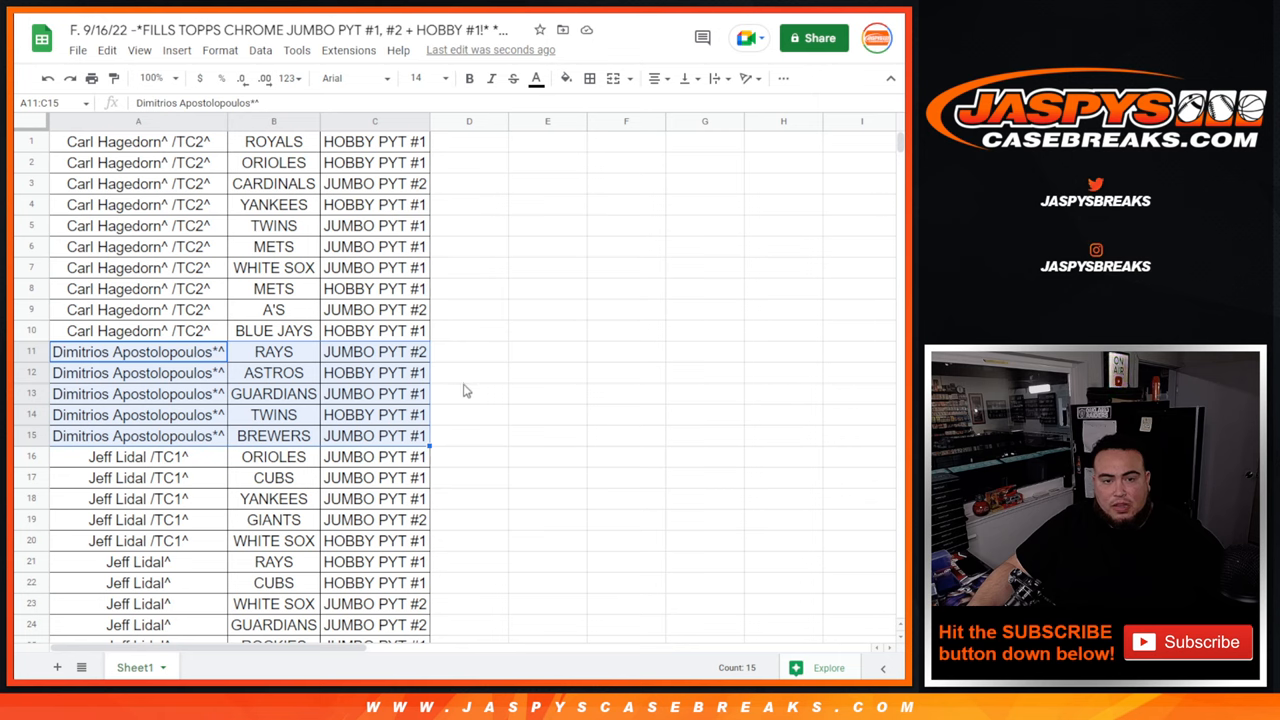
{"action": "mouse_move", "coordinate": [478, 424]}
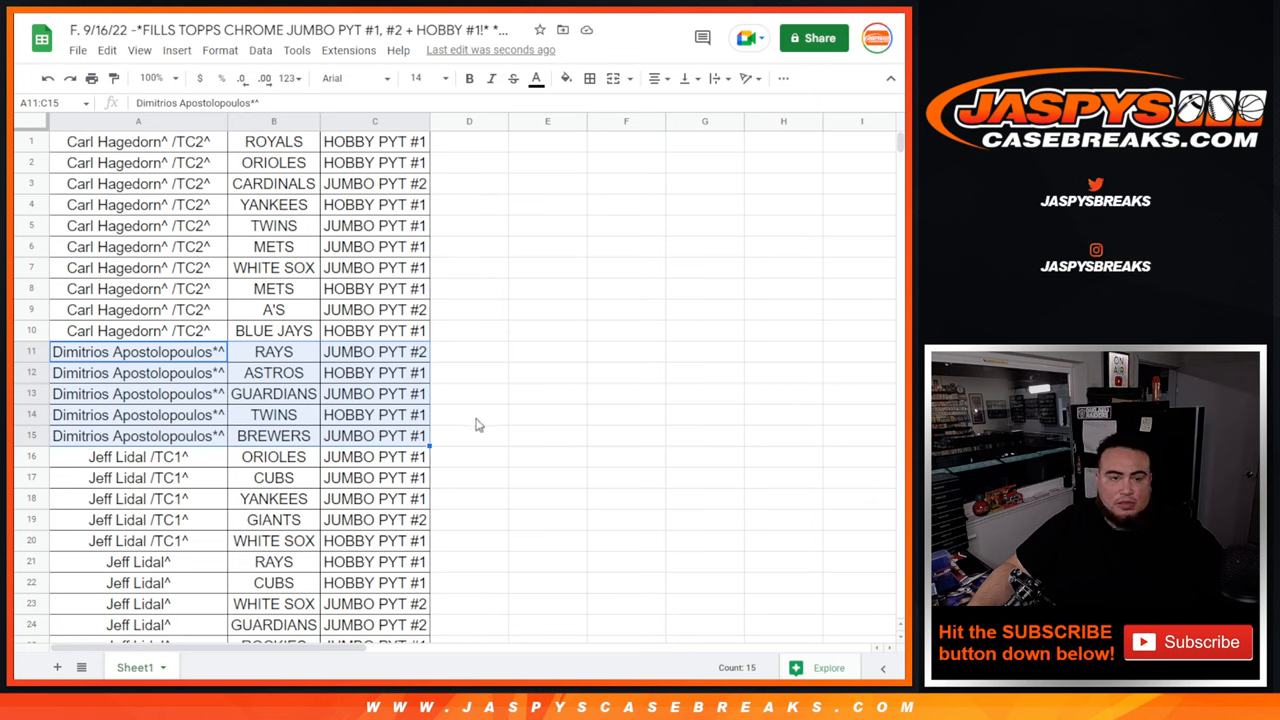
{"action": "scroll", "scroll_direction": "down", "scroll_amount": 3}
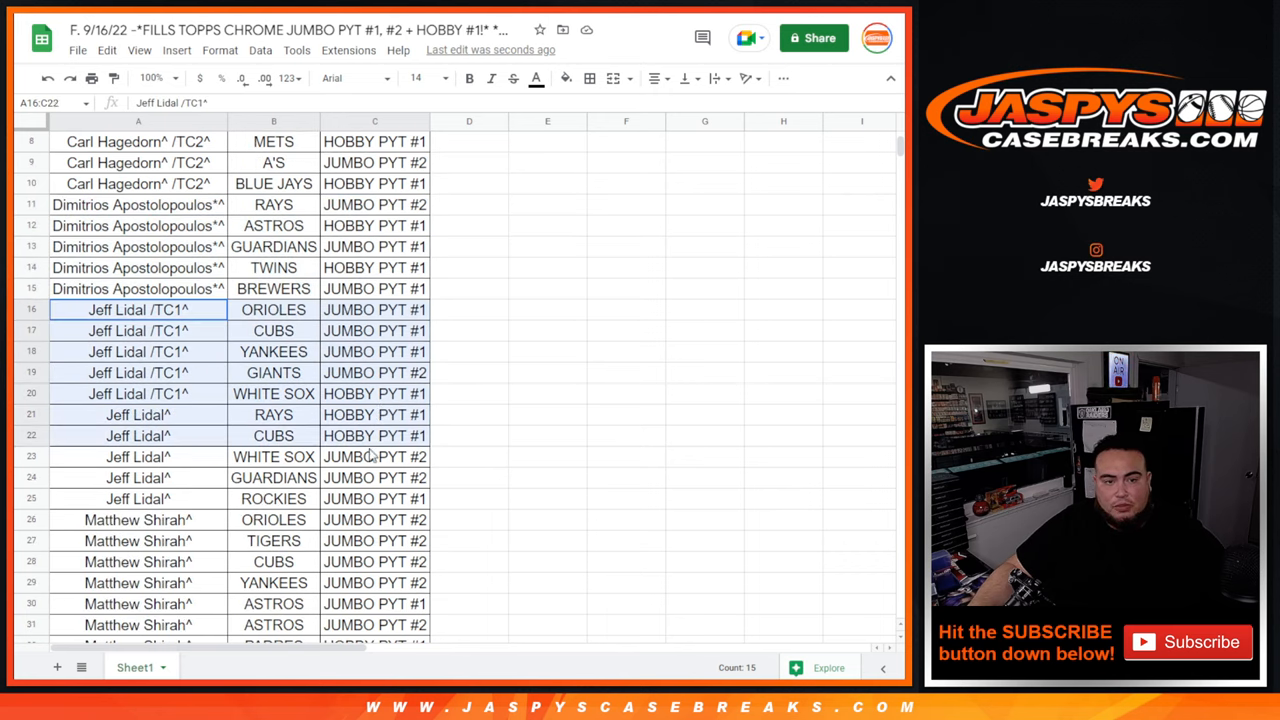
{"action": "left_click", "coordinate": [376, 498]}
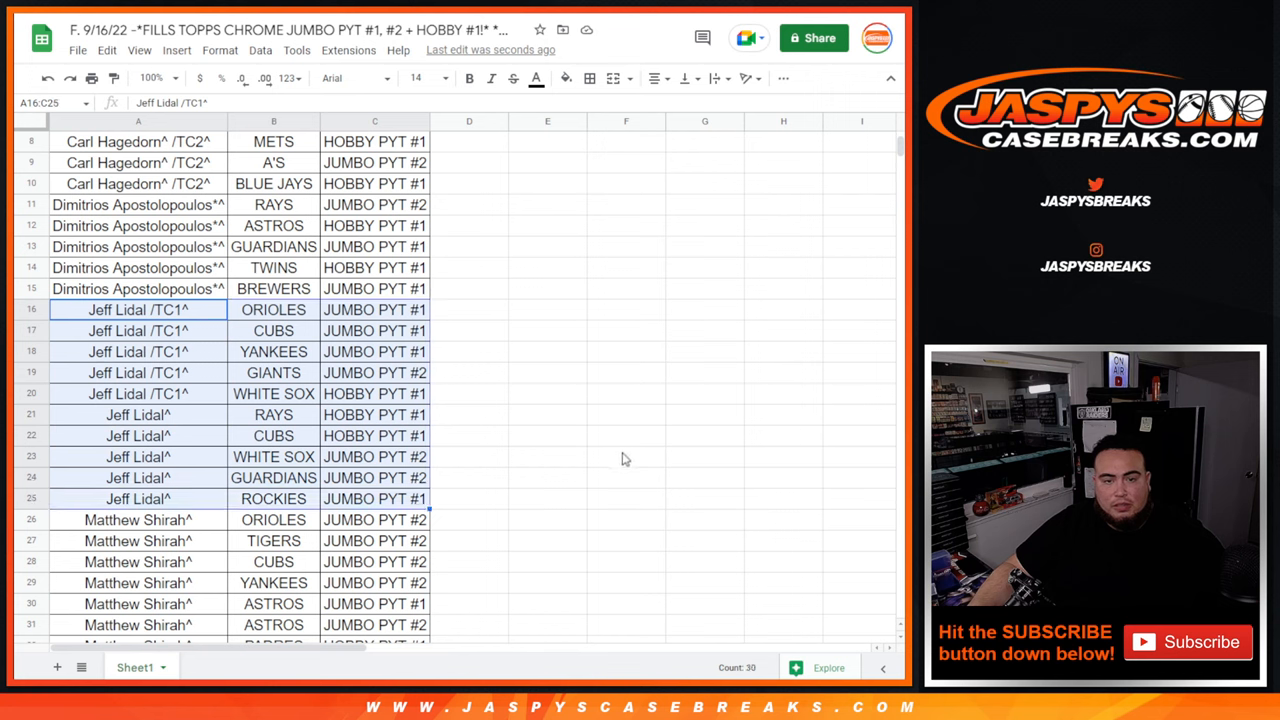
{"action": "scroll", "scroll_direction": "down", "scroll_amount": 3}
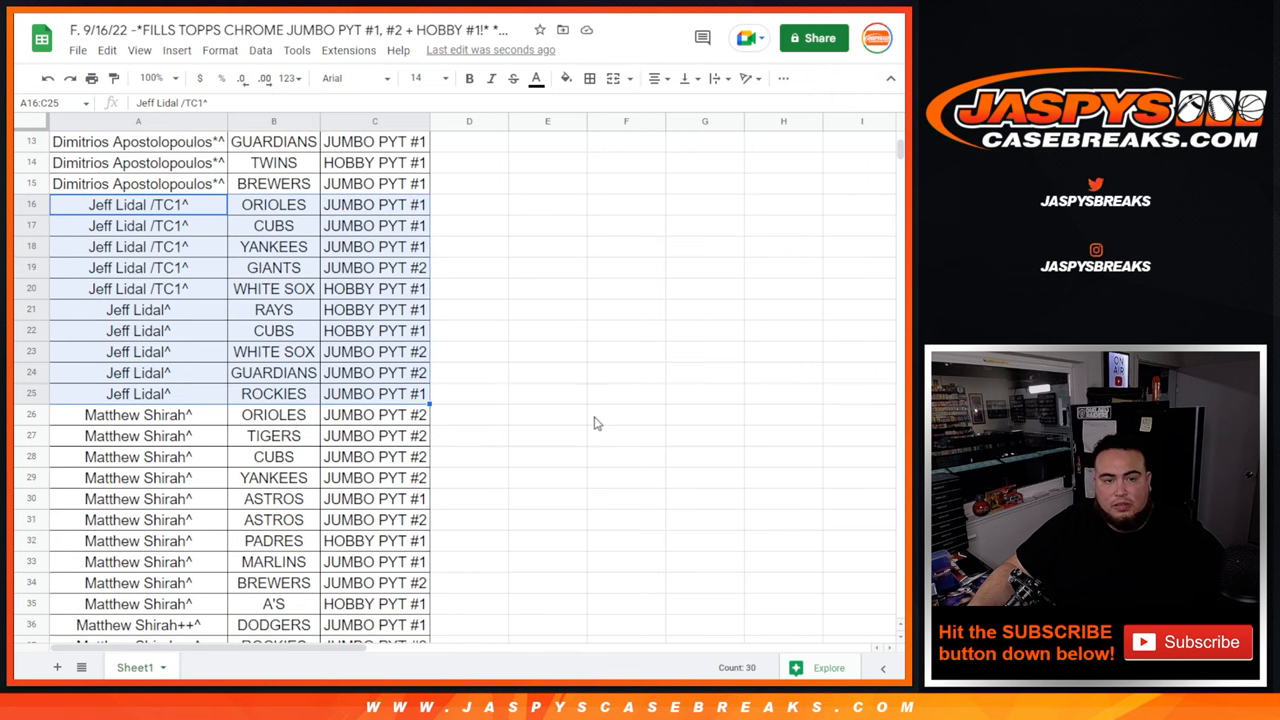
{"action": "scroll", "scroll_direction": "down", "scroll_amount": 3}
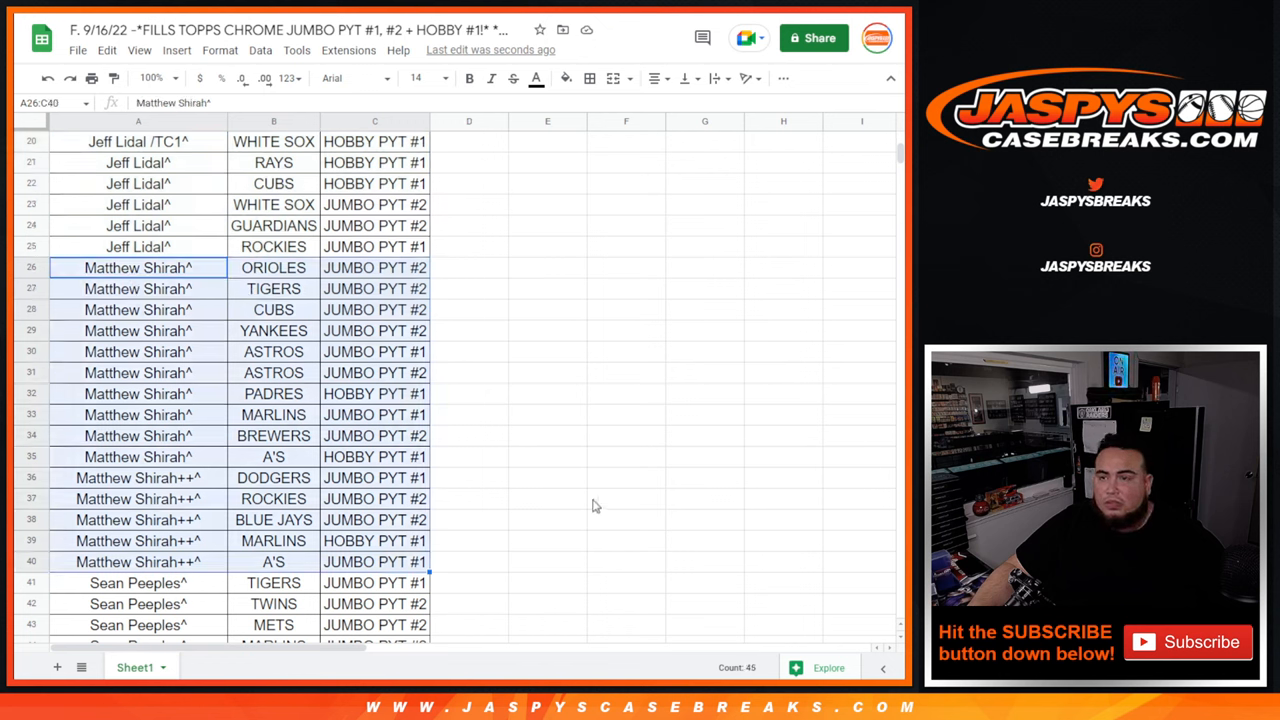
{"action": "scroll", "scroll_direction": "down", "scroll_amount": 3}
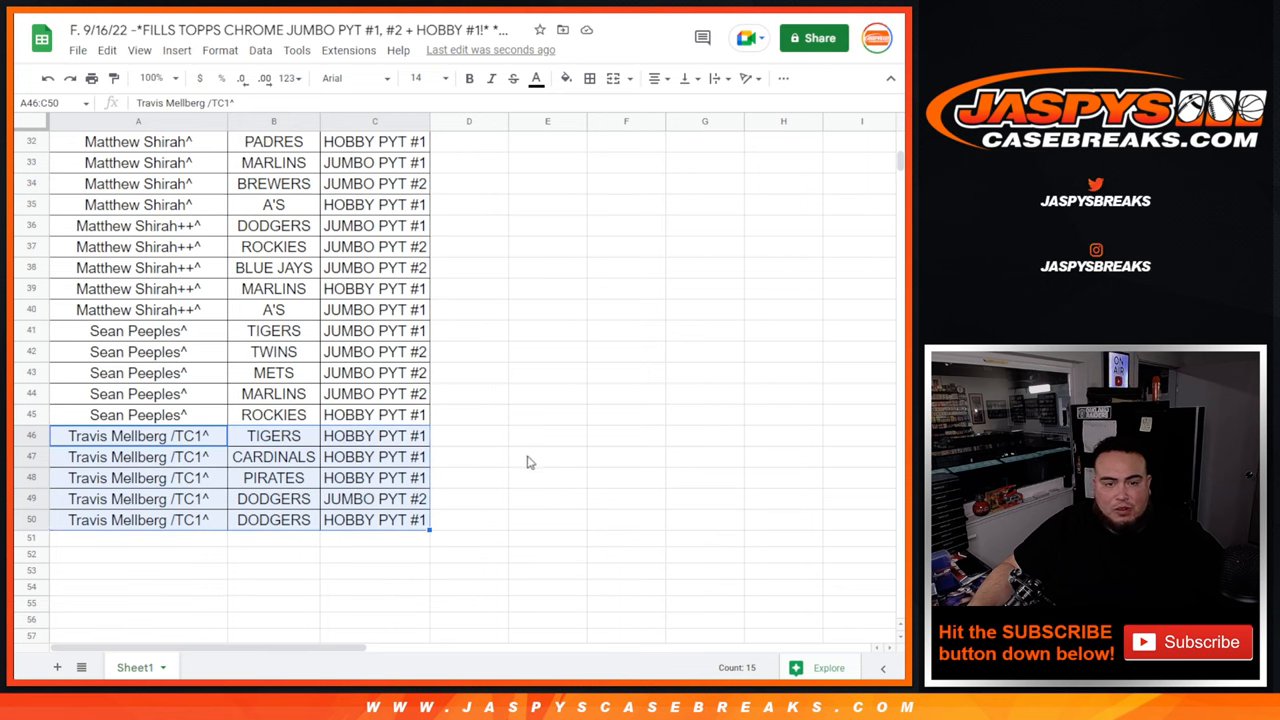
{"action": "mouse_move", "coordinate": [518, 464]}
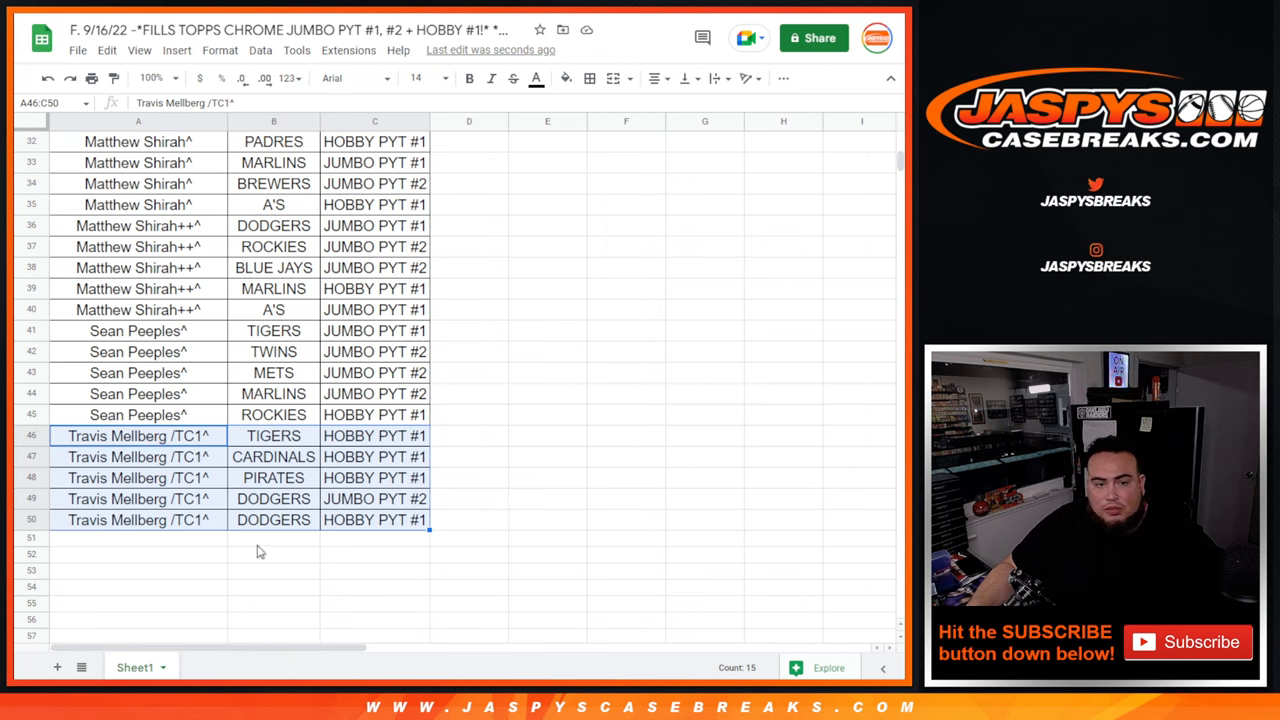
{"action": "scroll", "scroll_direction": "up", "scroll_amount": 3}
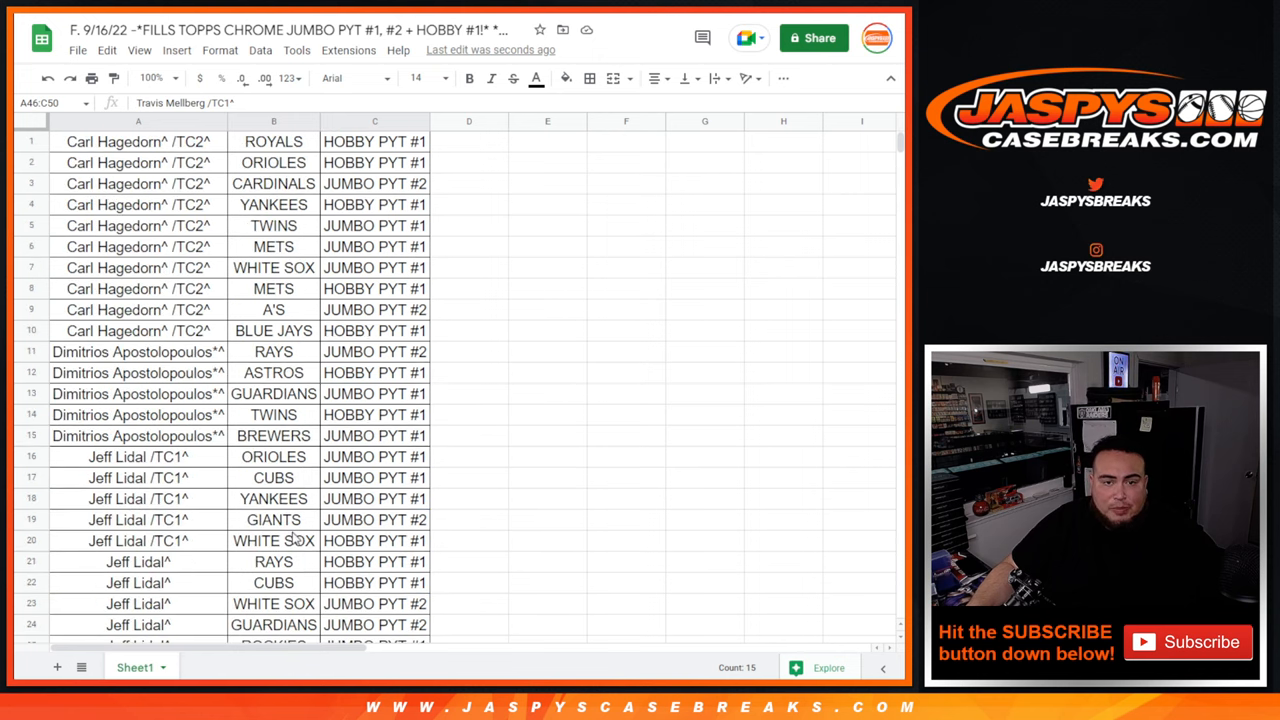
- Sort the whole sheet A to Z by the case label column C and select the HOBBY PYT #1 cells to count them
{"action": "left_click", "coordinate": [374, 268]}
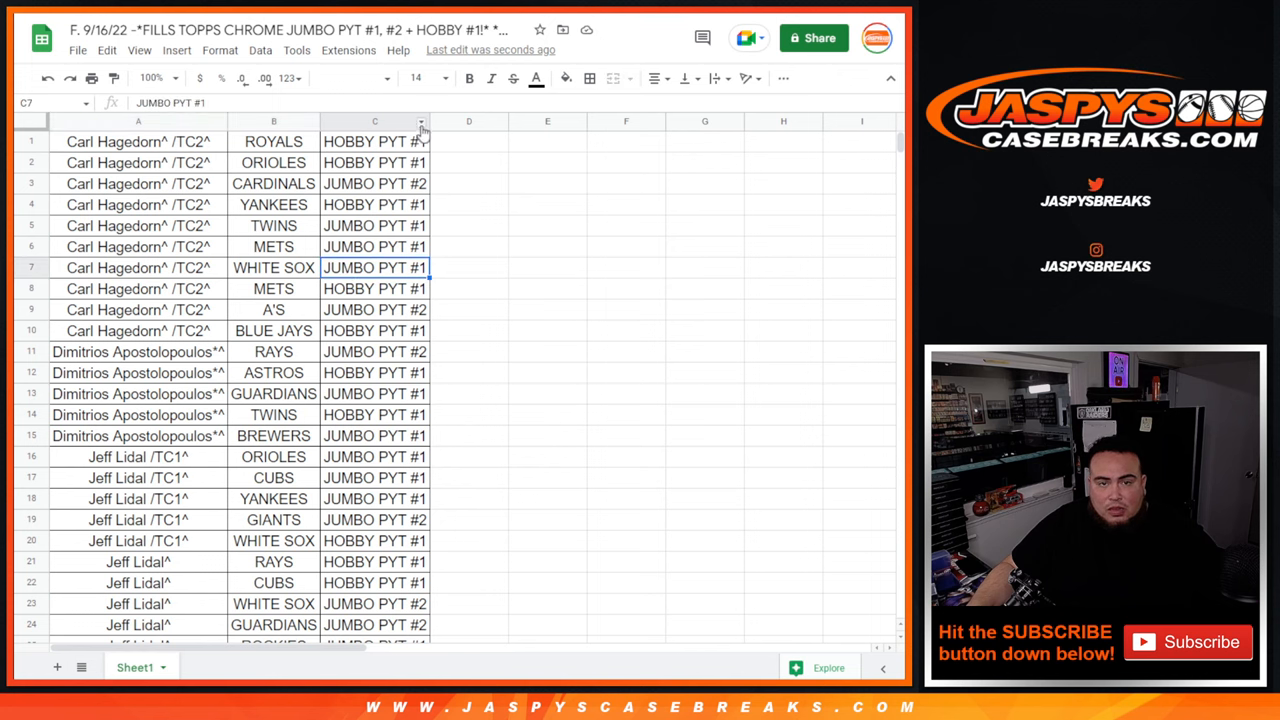
{"action": "right_click", "coordinate": [376, 122]}
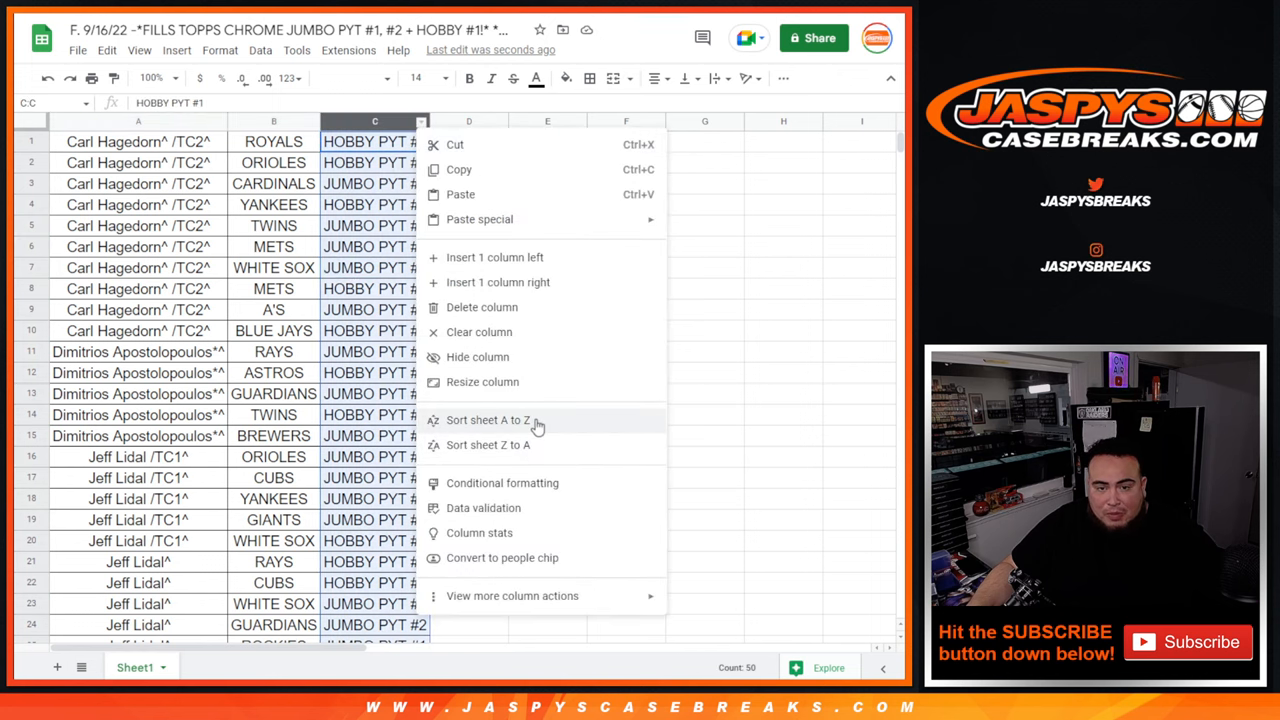
{"action": "left_click", "coordinate": [488, 420]}
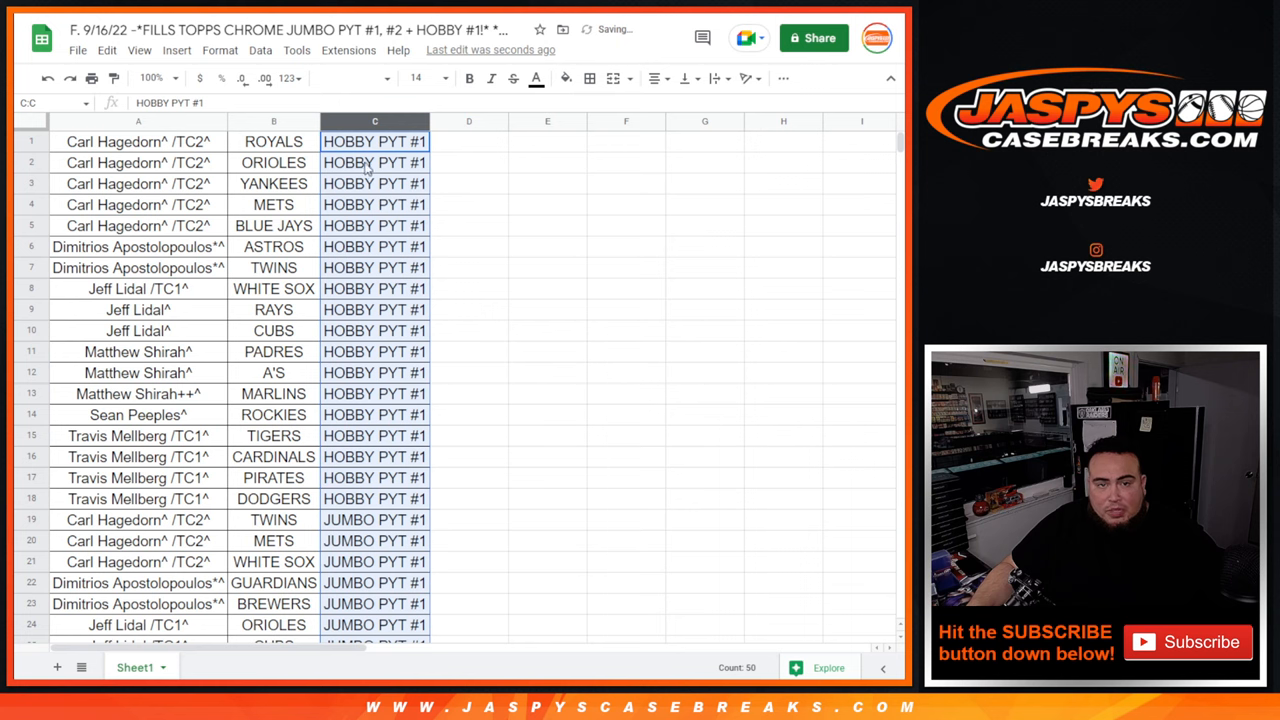
{"action": "left_click_drag", "start_coordinate": [376, 140], "coordinate": [376, 332]}
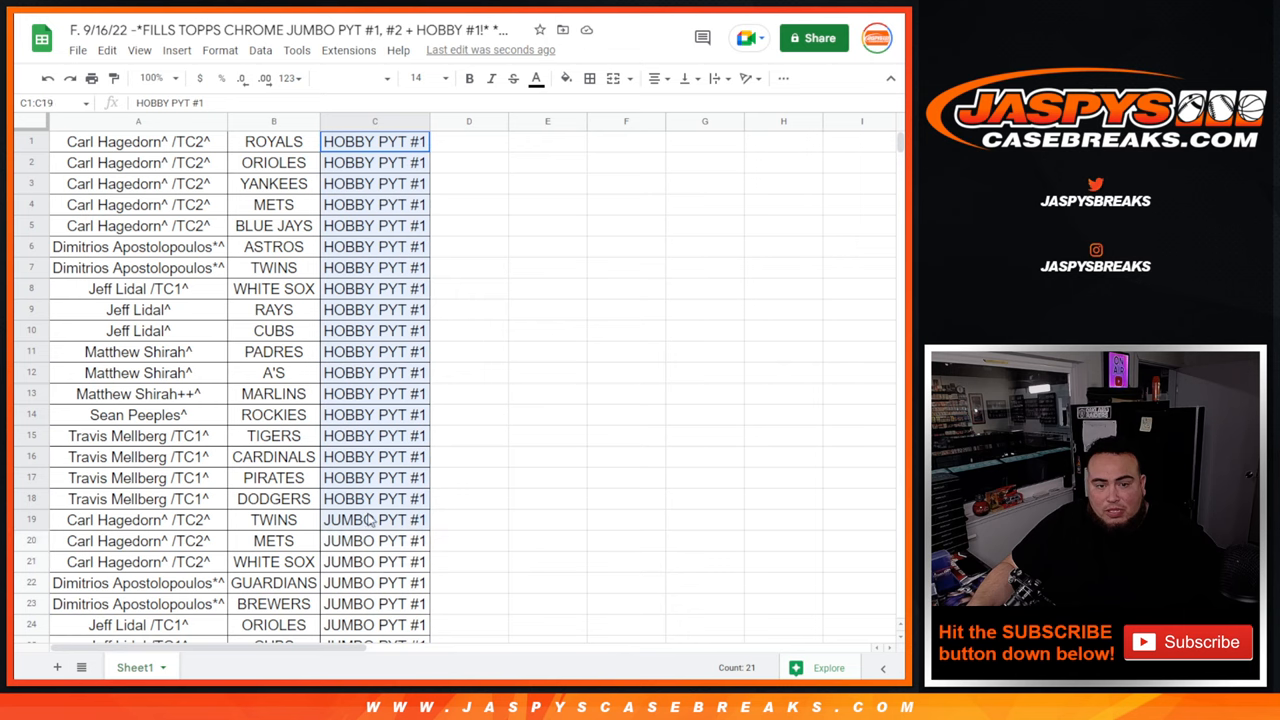
{"action": "scroll", "scroll_direction": "down", "scroll_amount": 3}
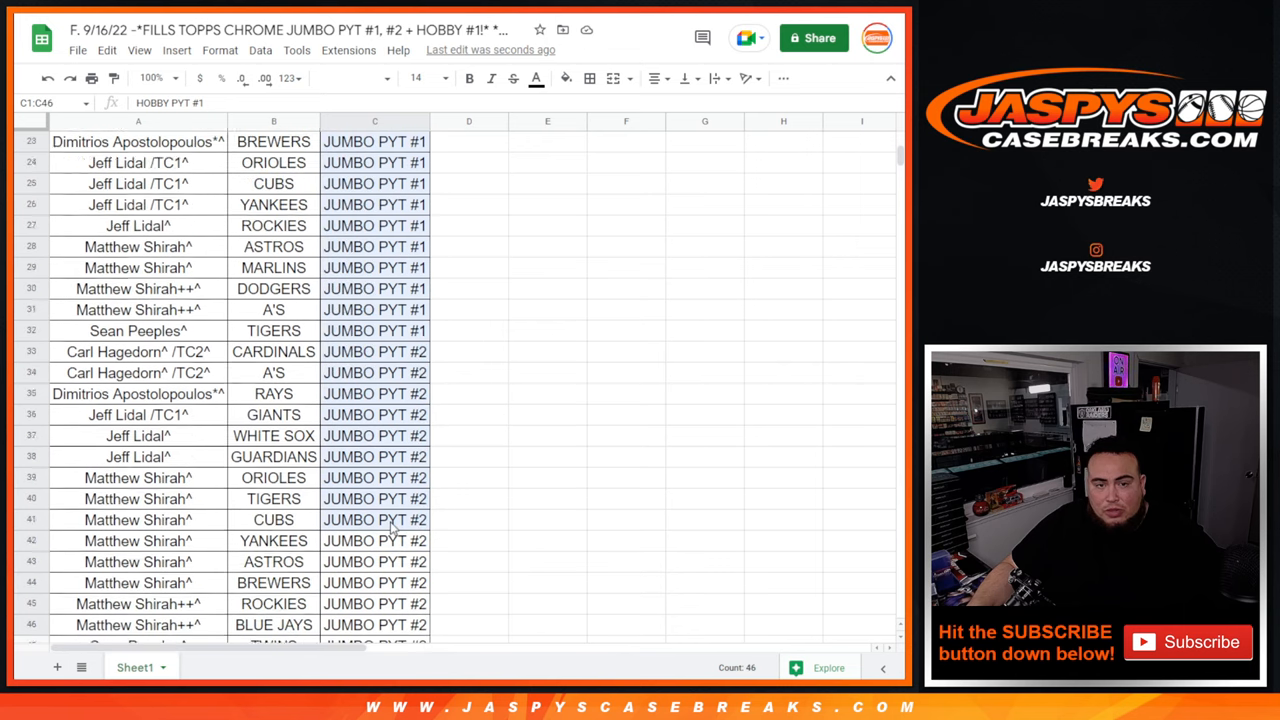